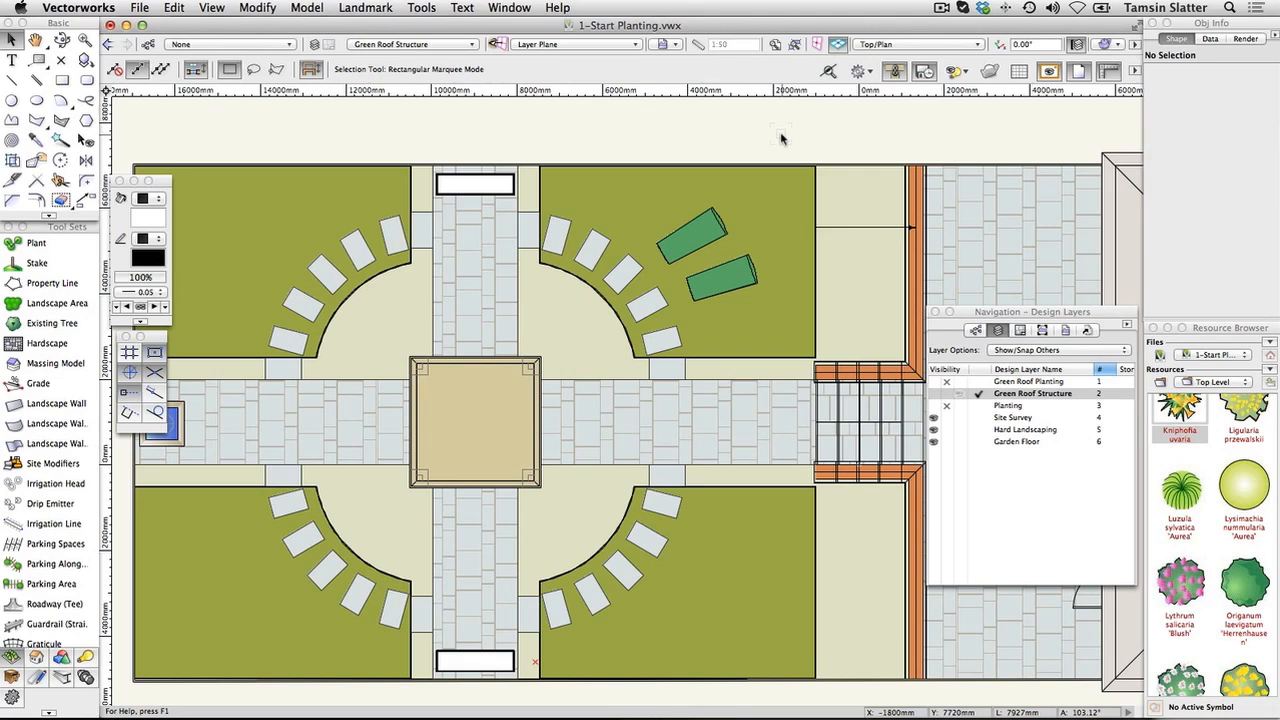
mouse_move(733, 142)
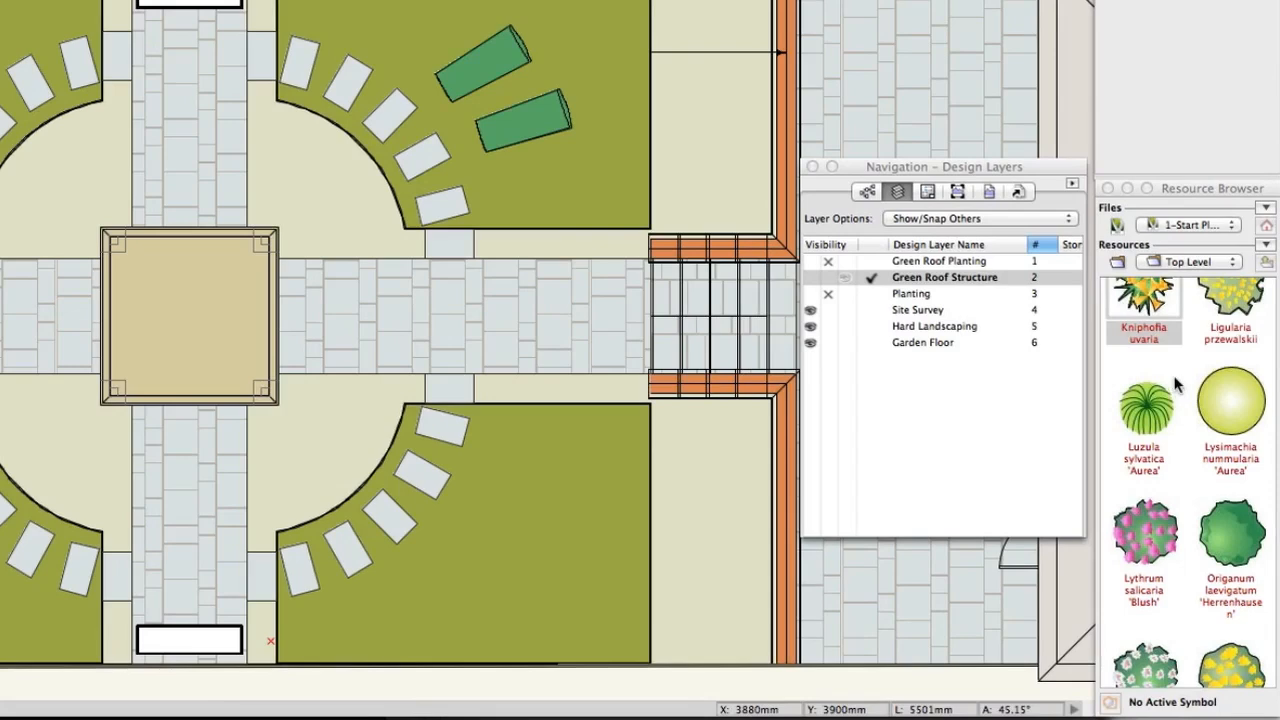
Make the Green Roof Planting and Planting design layers visible, with Planting active
scroll("down", 3)
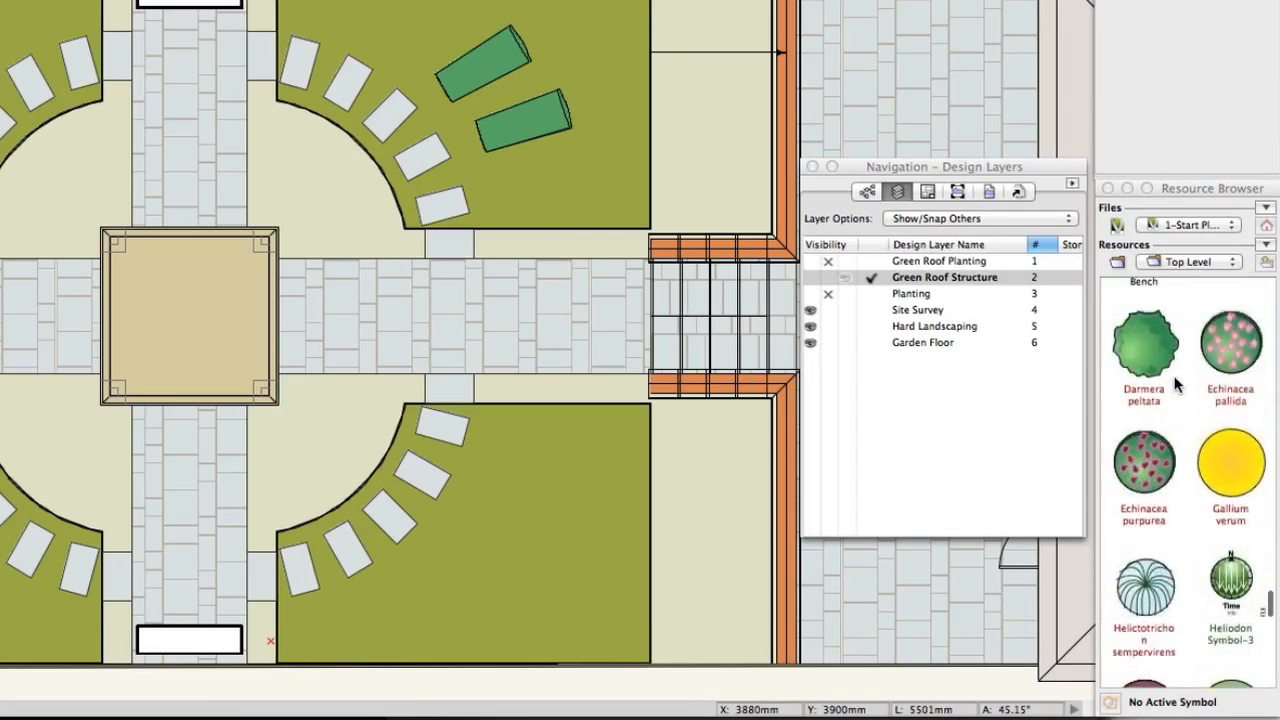
scroll("down", 3)
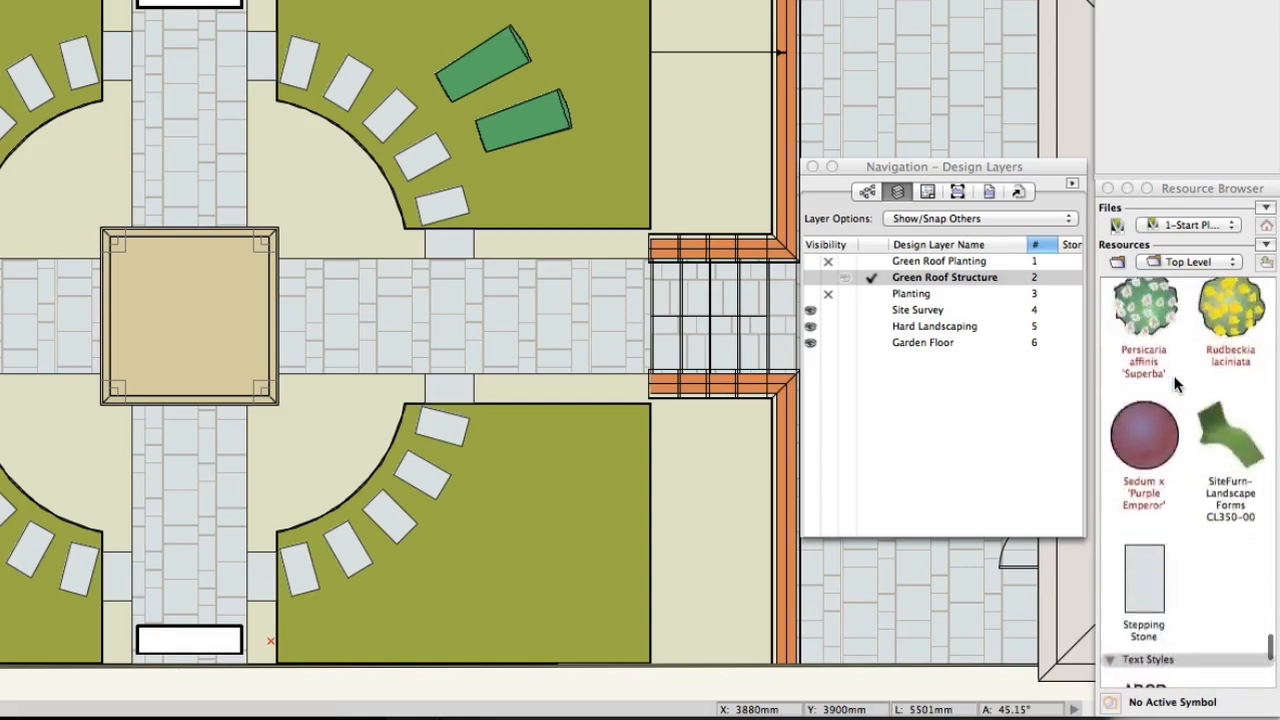
scroll("down", 3)
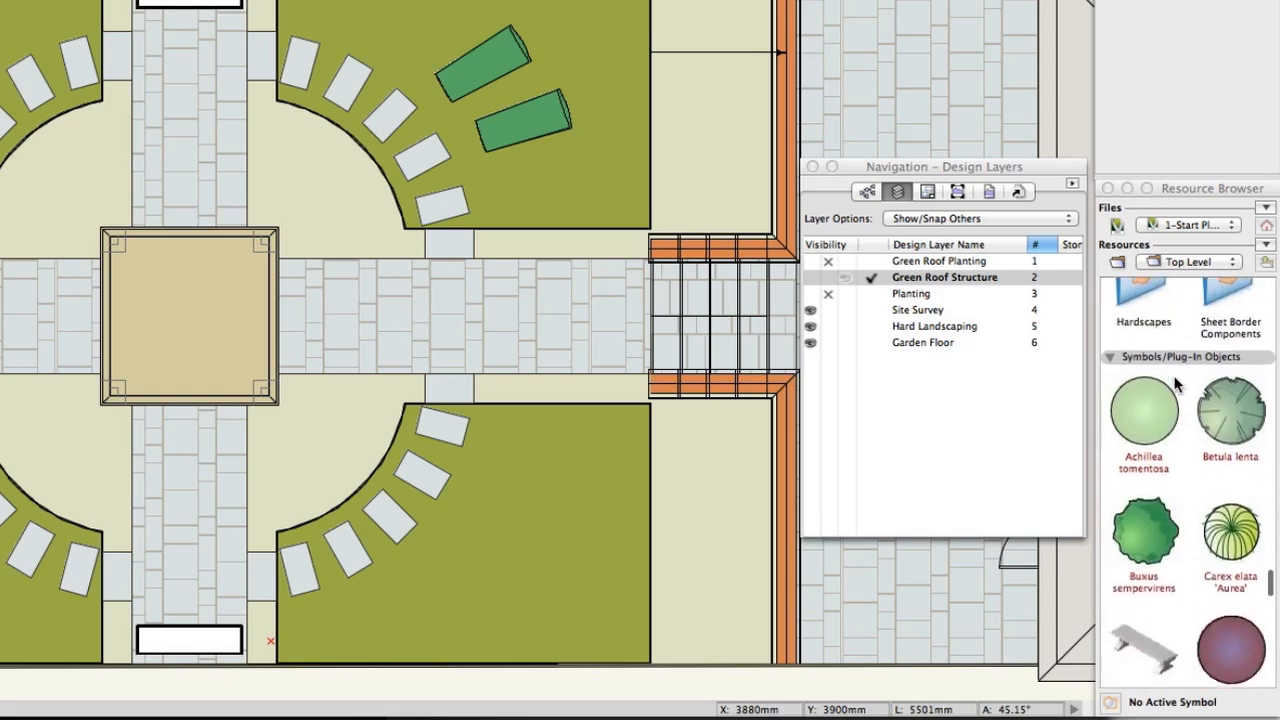
scroll("down", 3)
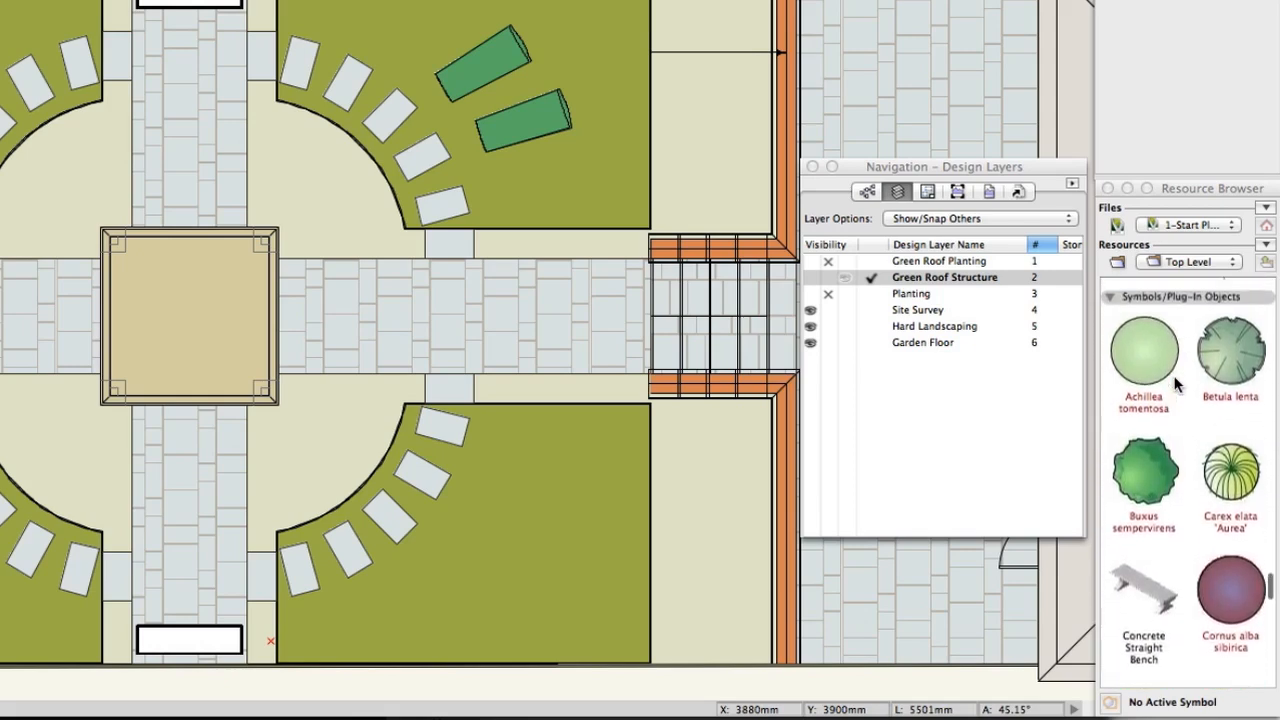
mouse_move(1143, 350)
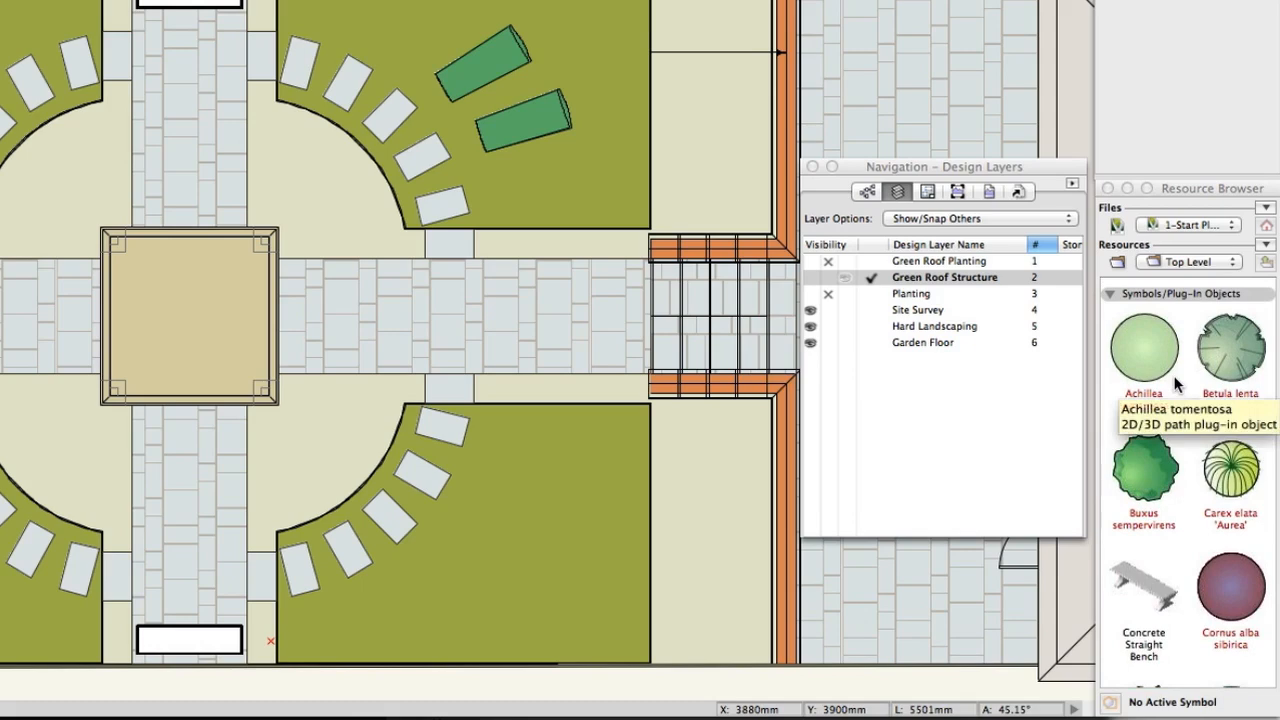
mouse_move(1185, 468)
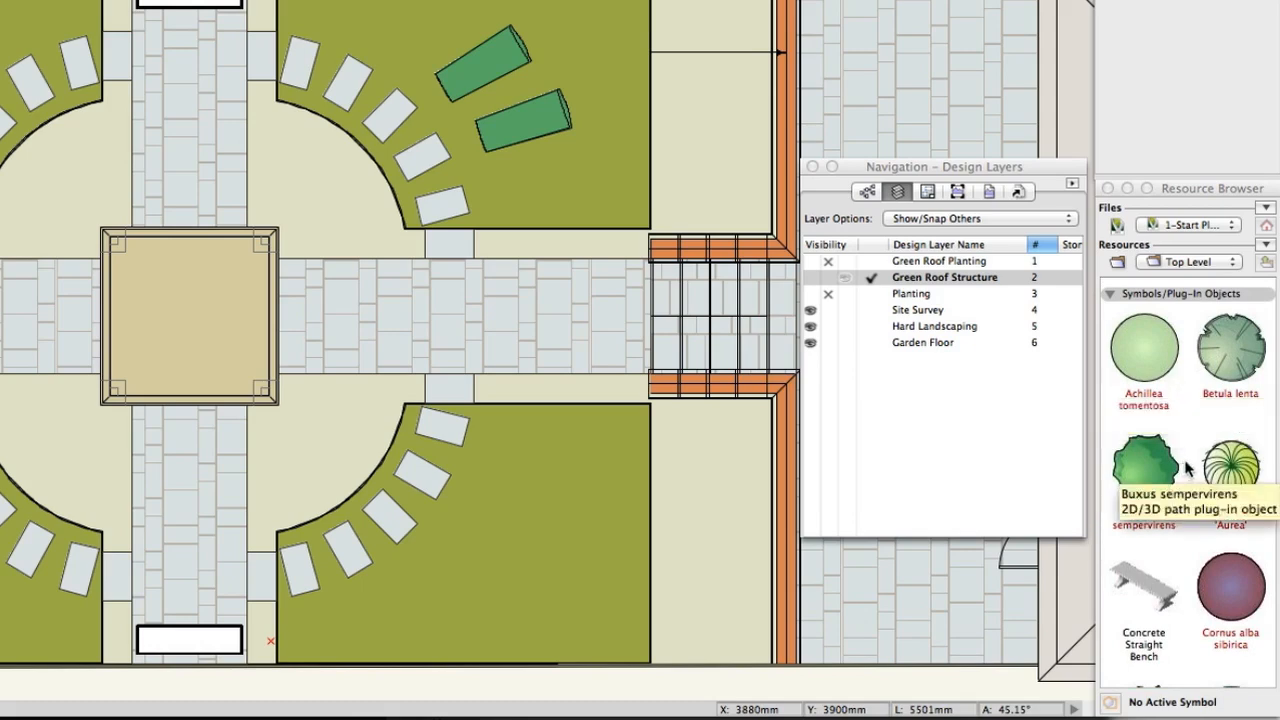
mouse_move(1228, 410)
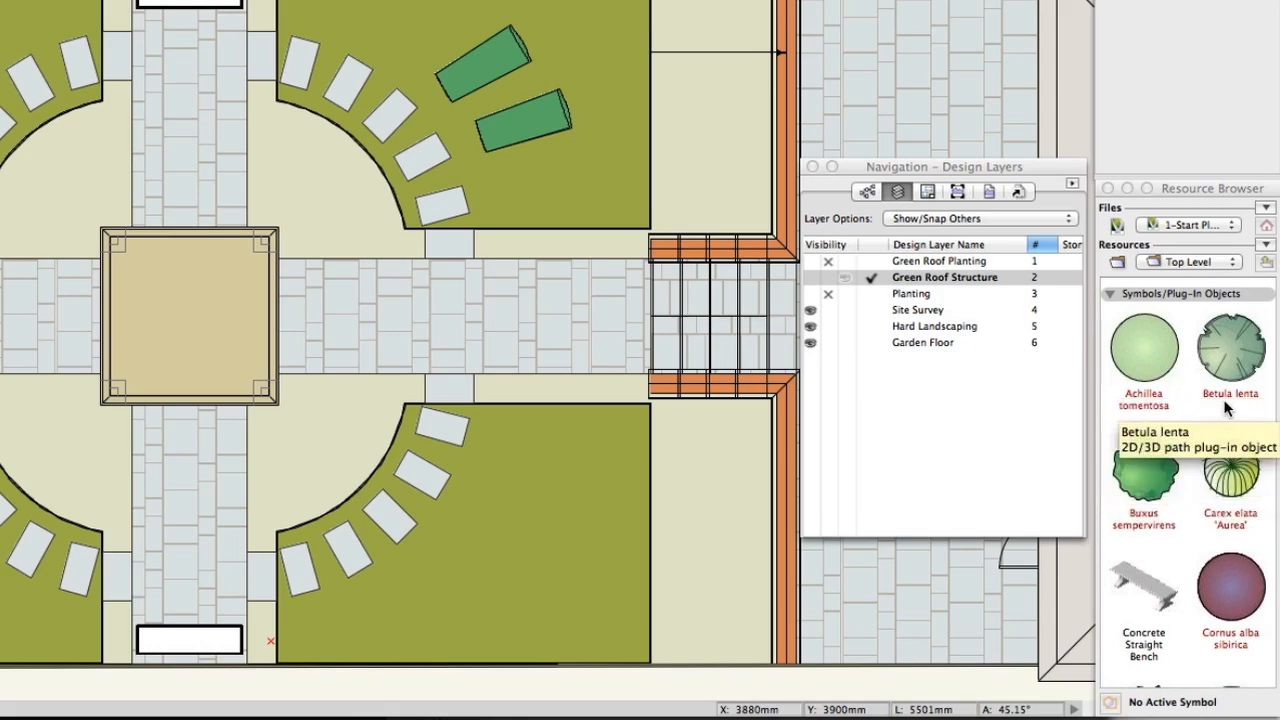
mouse_move(1232, 385)
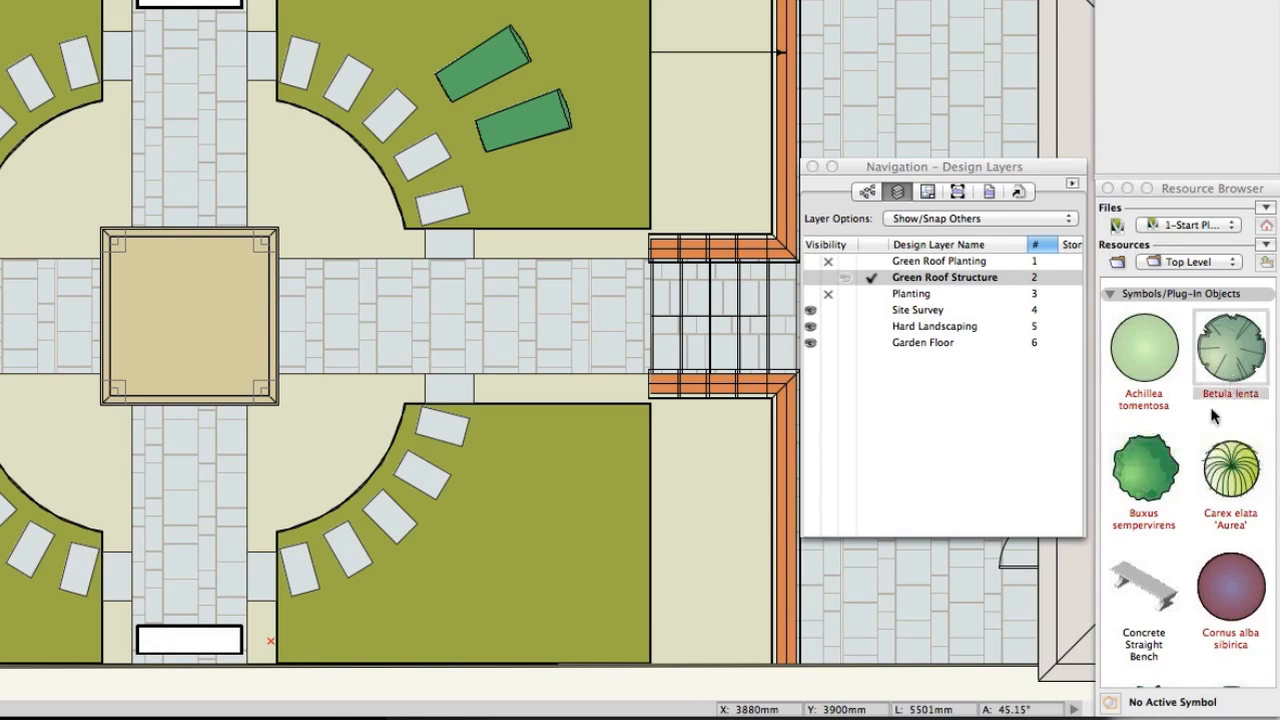
mouse_move(1207, 424)
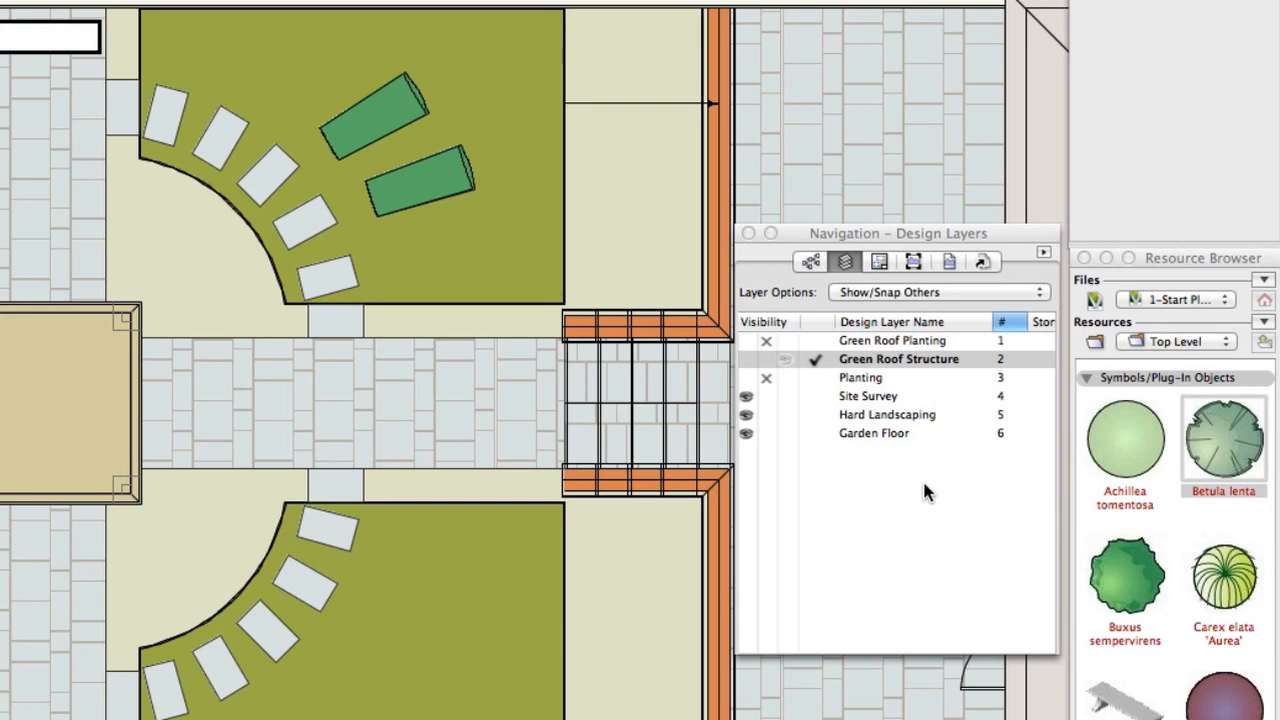
mouse_move(905, 483)
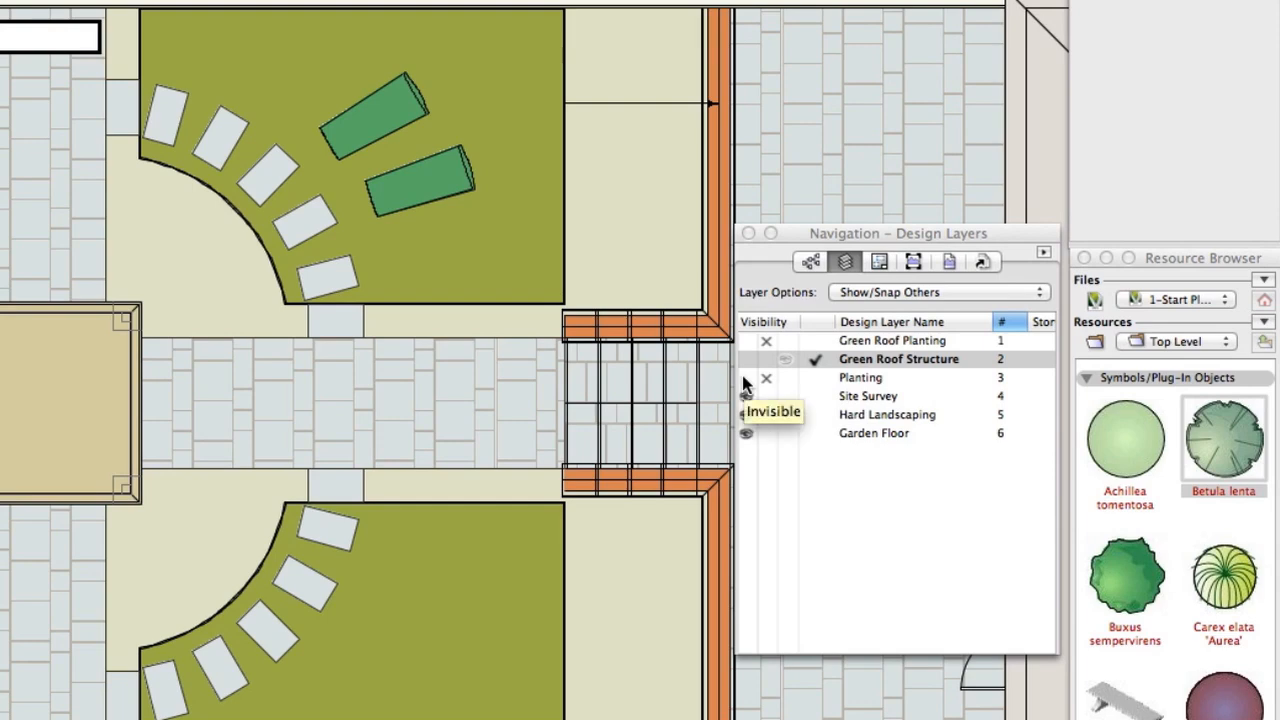
left_click(766, 378)
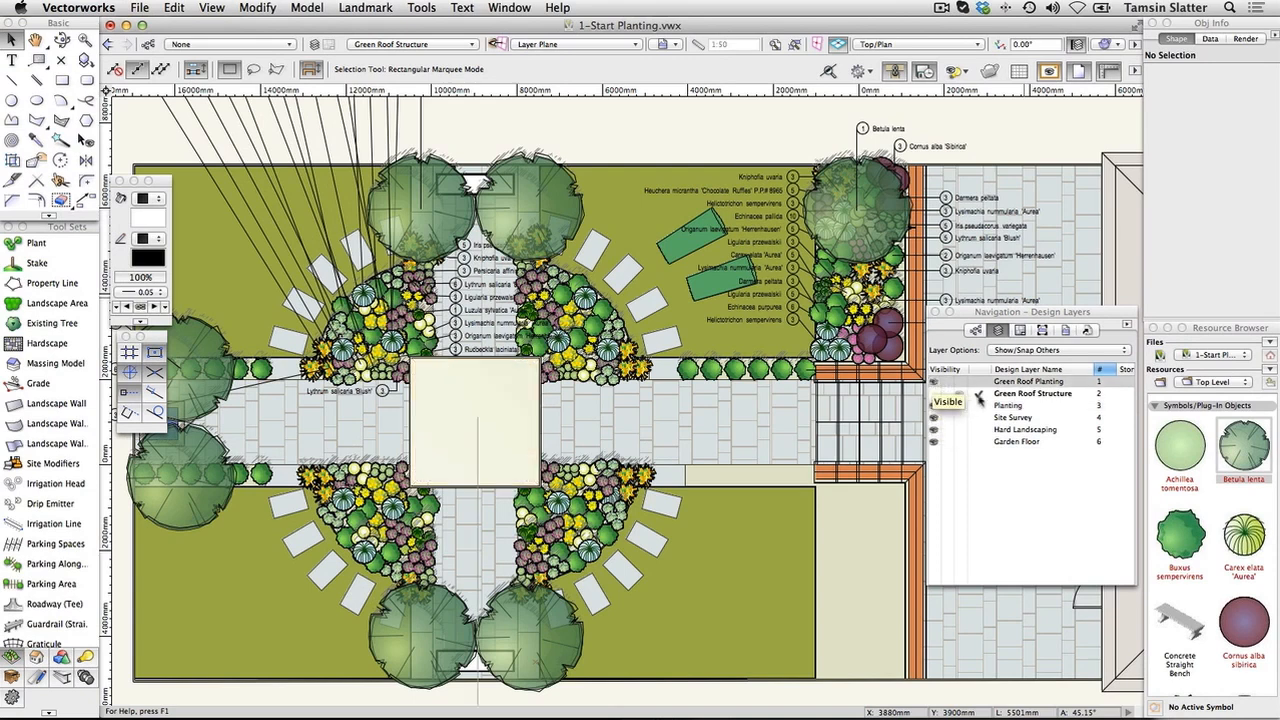
left_click(1008, 405)
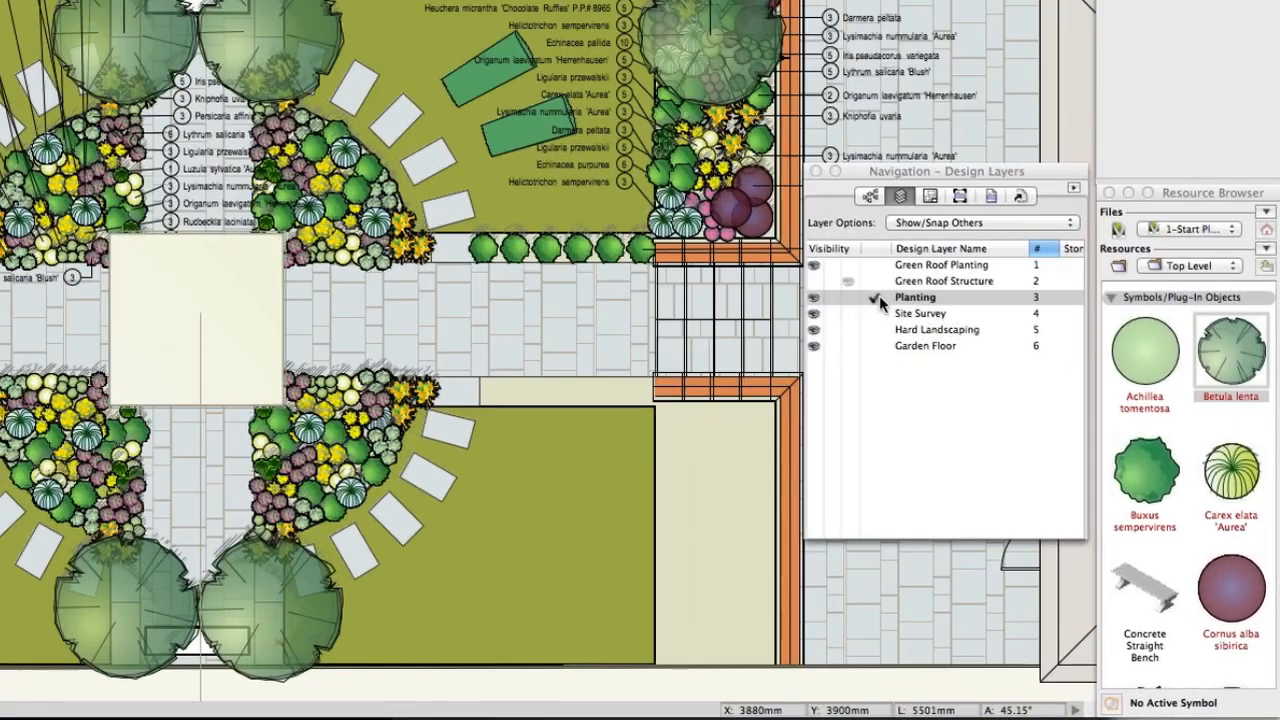
Switch to the Classes list and scroll to the Plants component classes
left_click(899, 196)
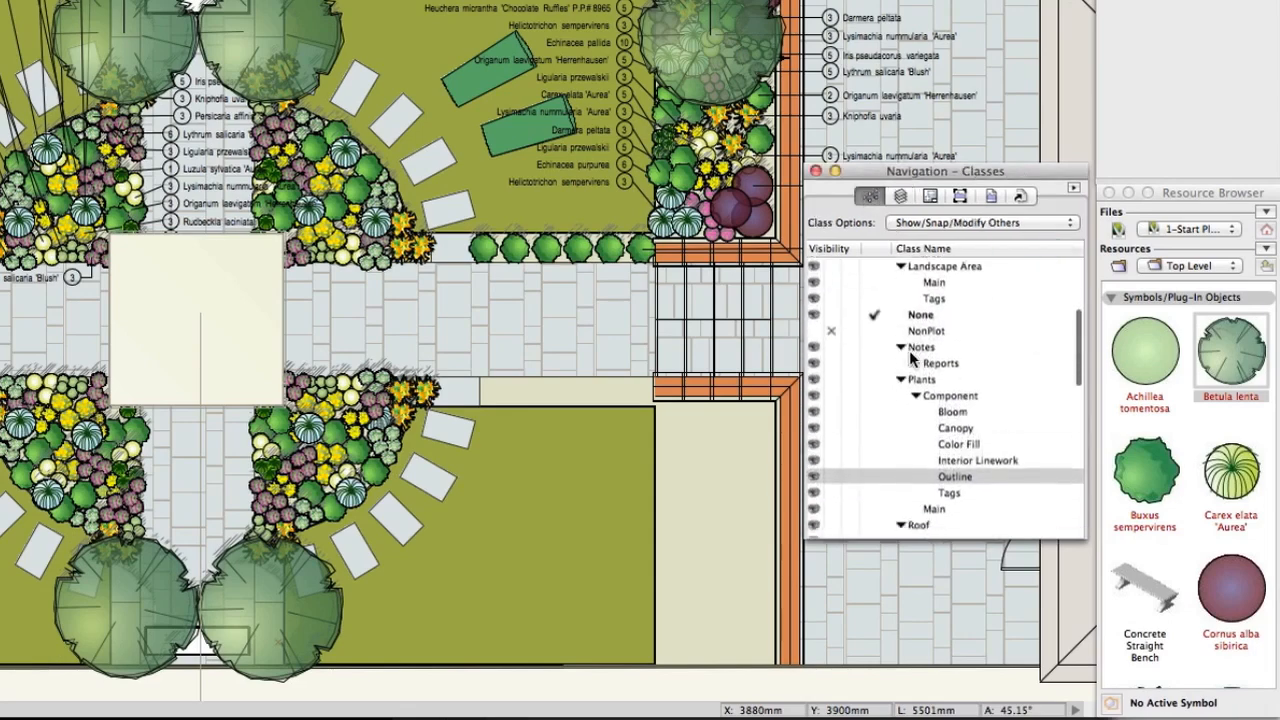
scroll("down", 3)
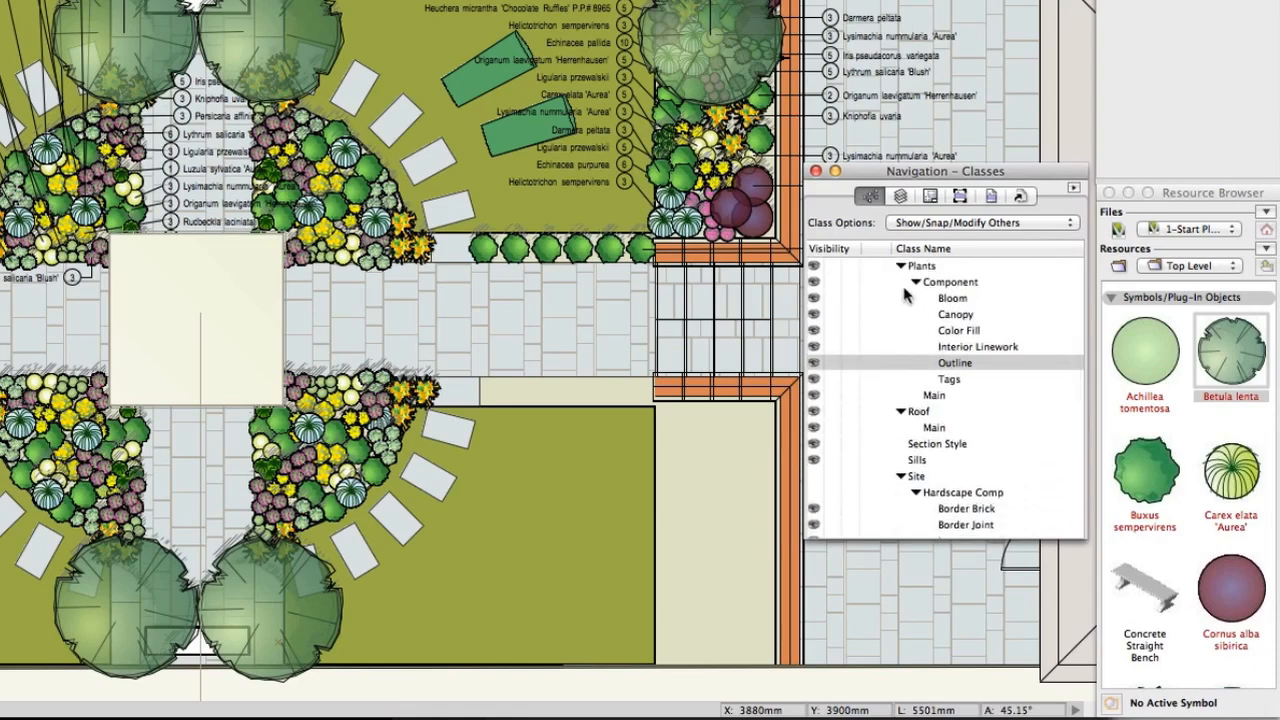
mouse_move(895, 380)
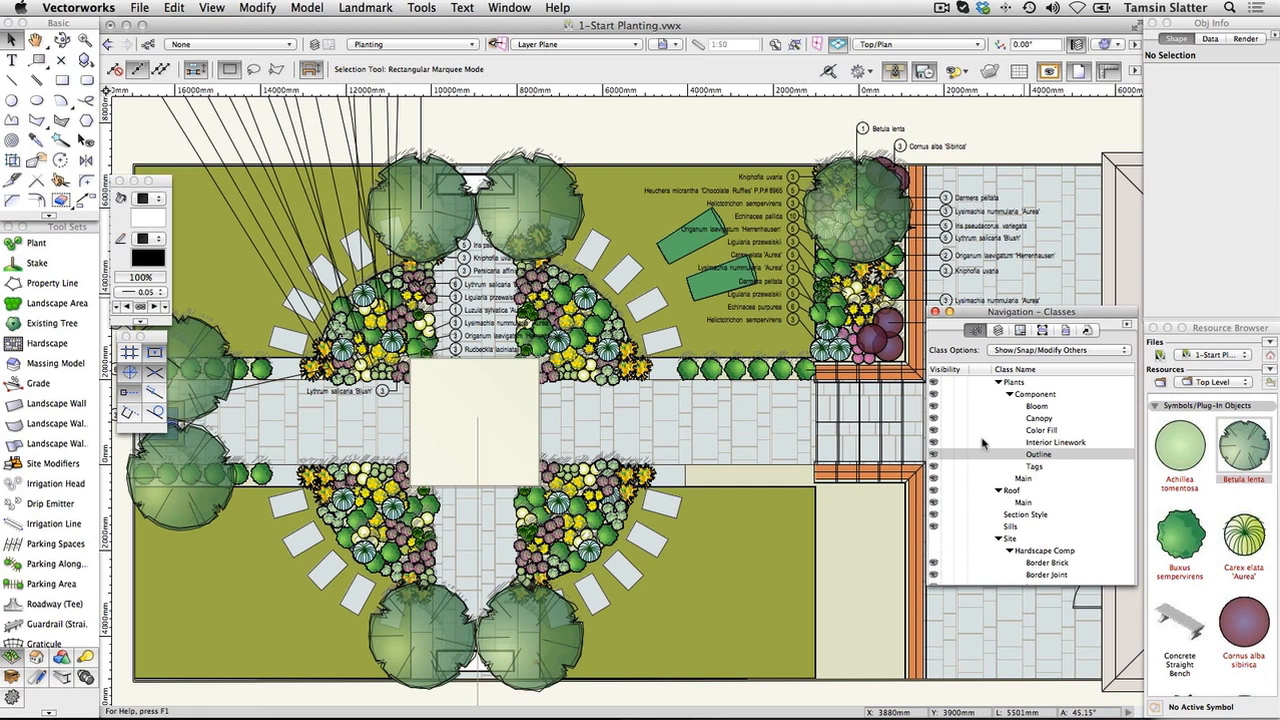
mouse_move(1005, 462)
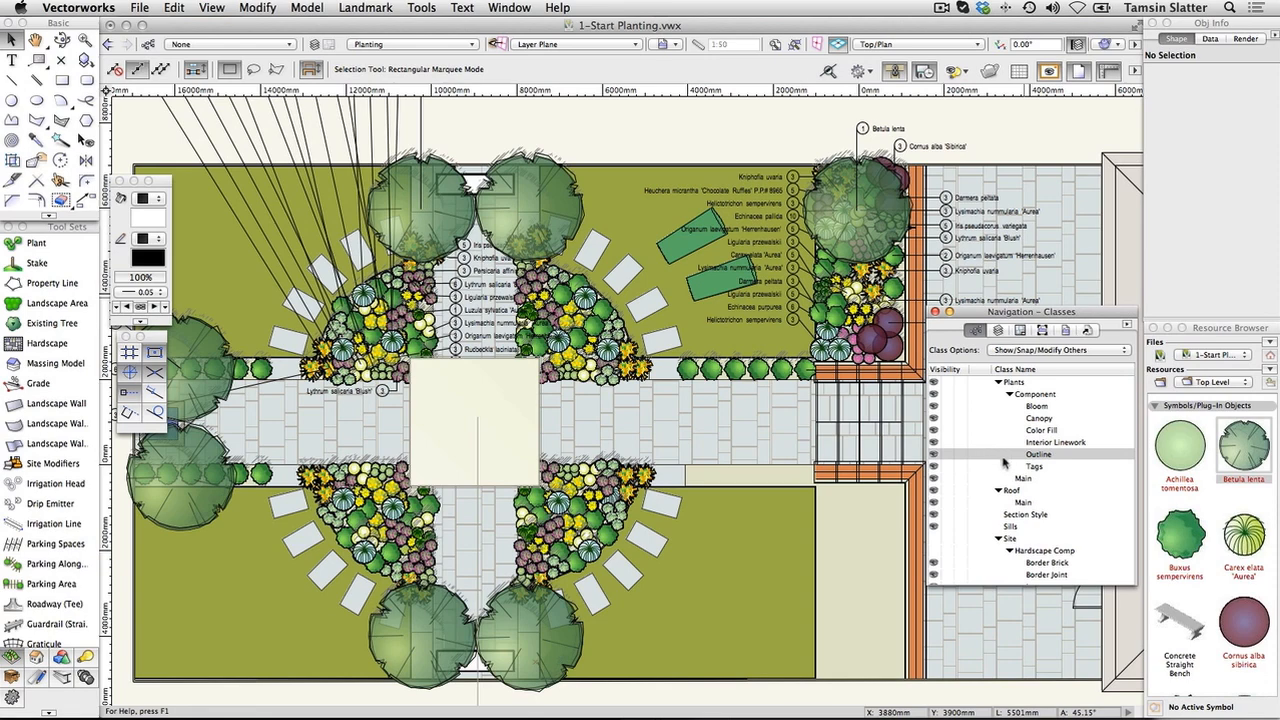
mouse_move(975, 435)
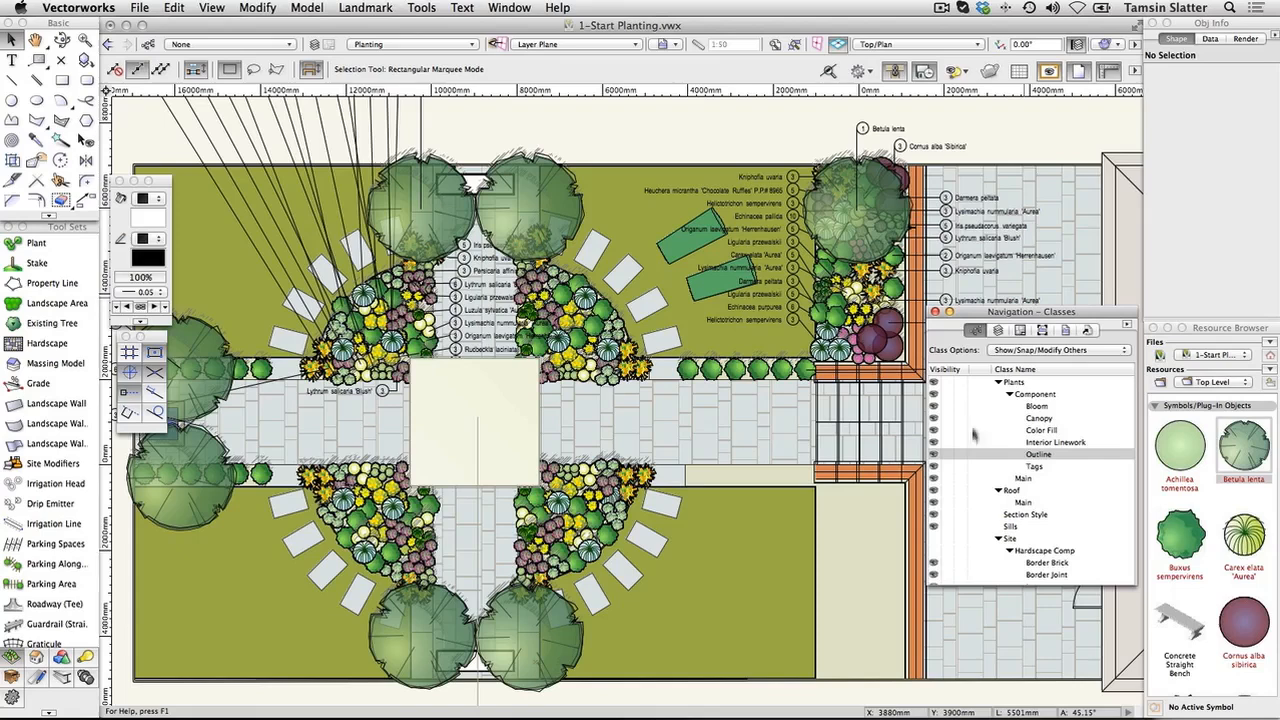
left_click(1035, 466)
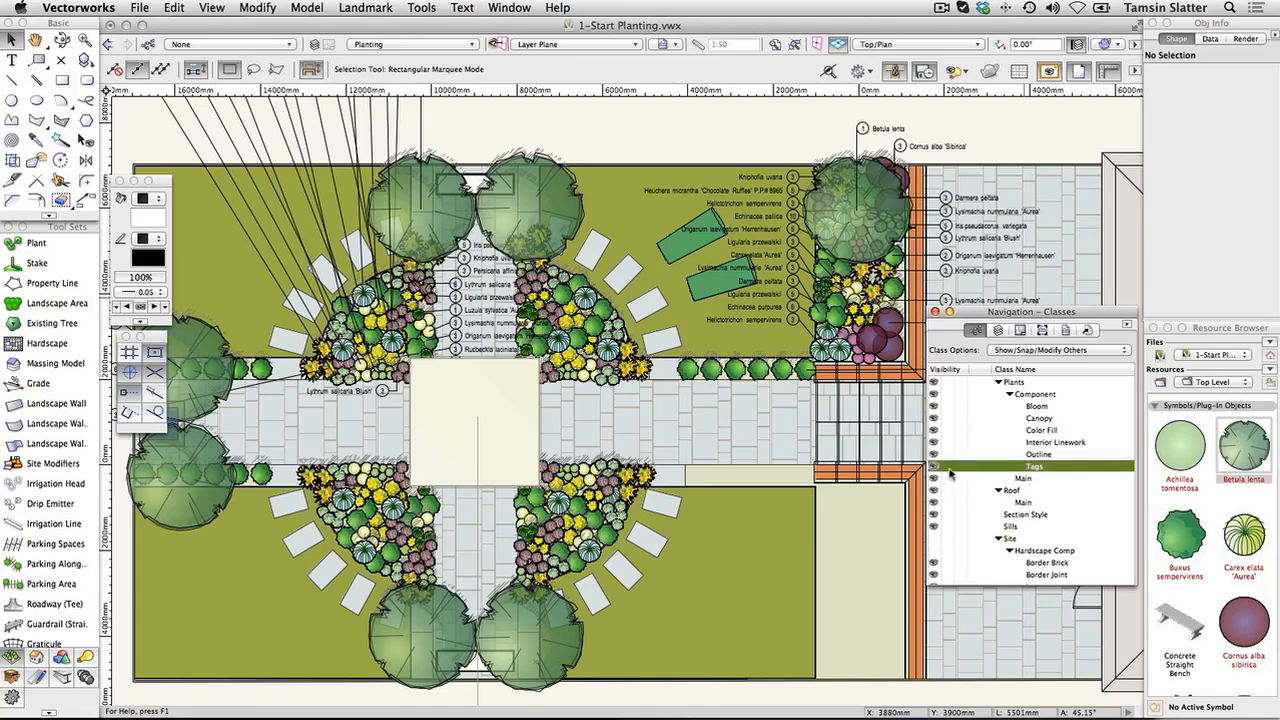
left_click(1033, 466)
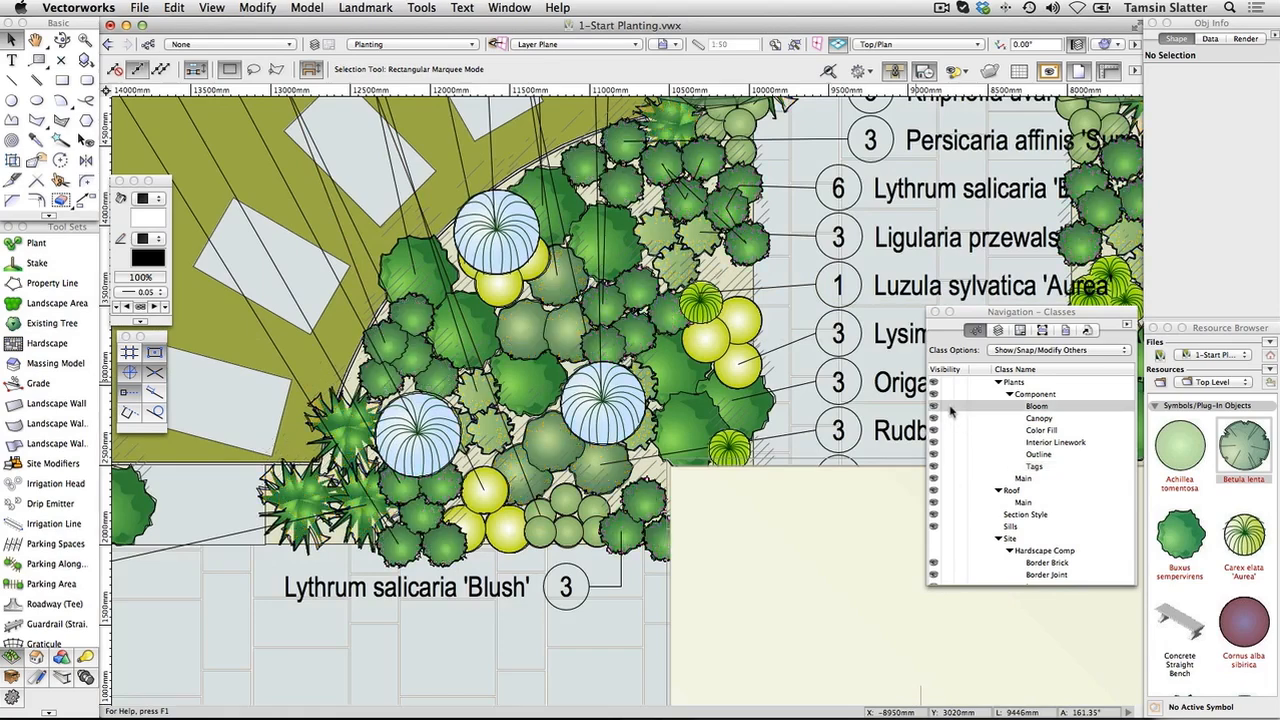
Hide the plants' Bloom and Color Fill classes, then show them again
left_click(931, 406)
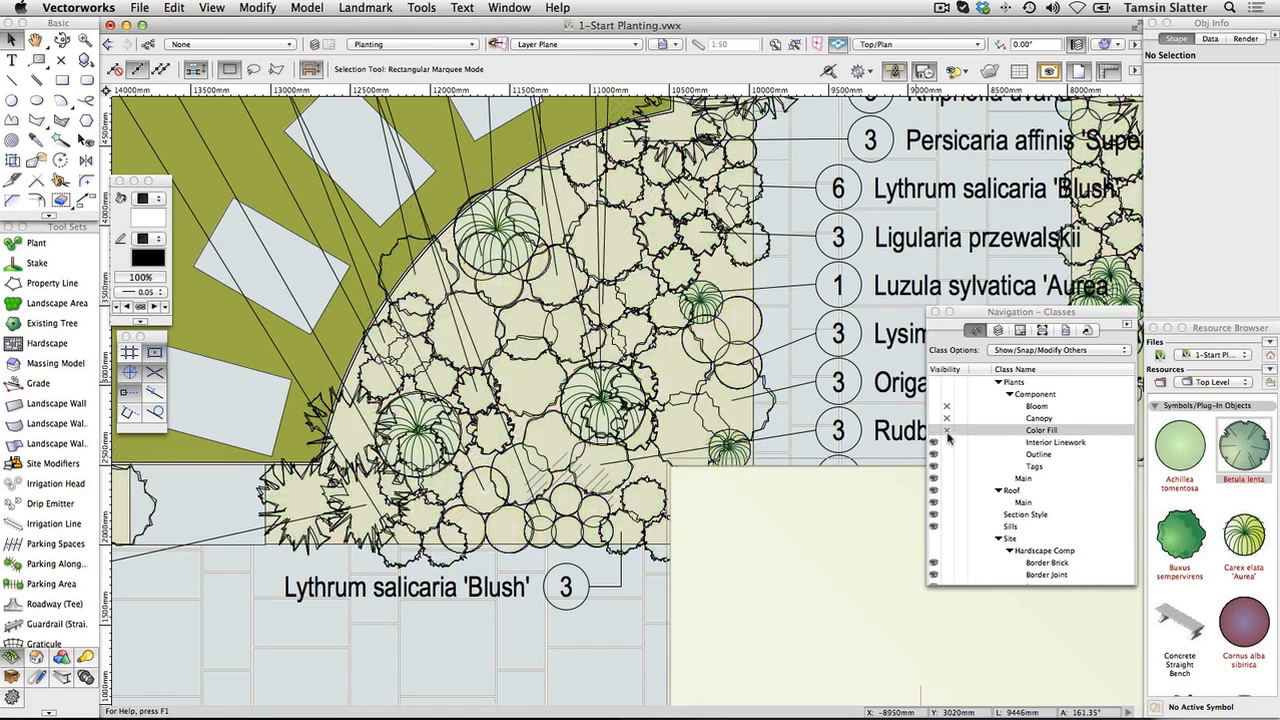
left_click(934, 430)
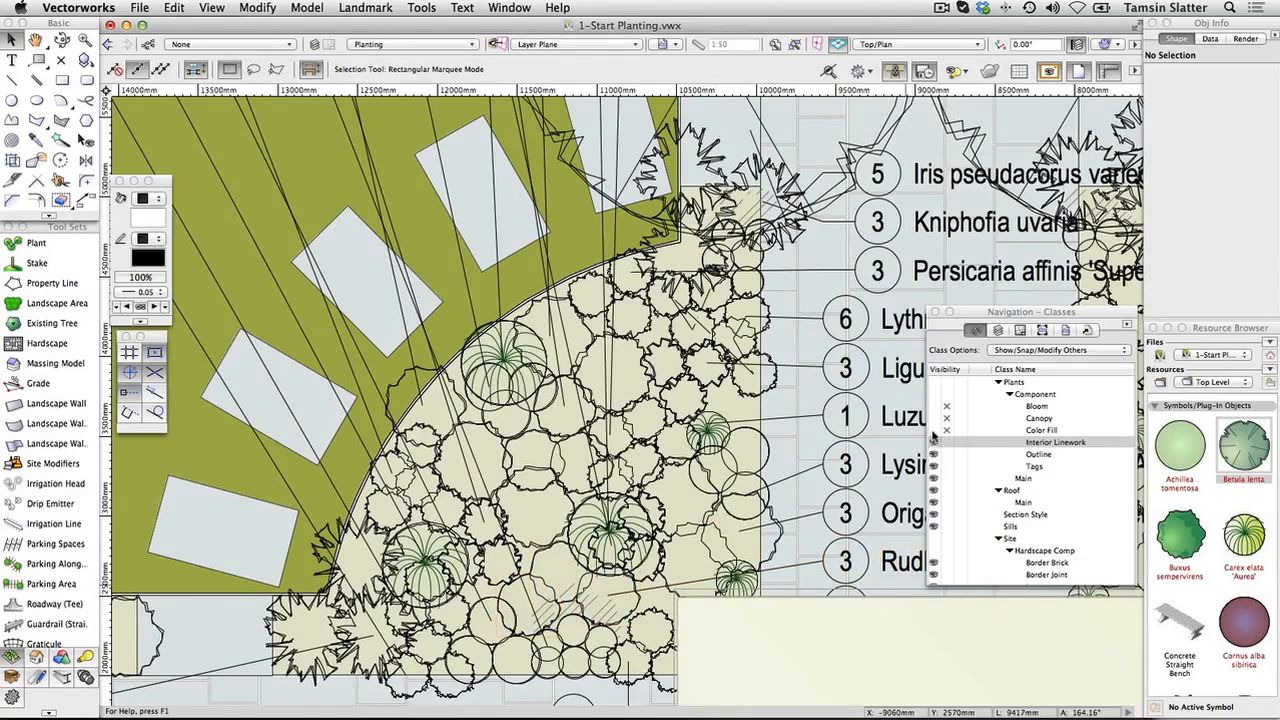
left_click(1040, 430)
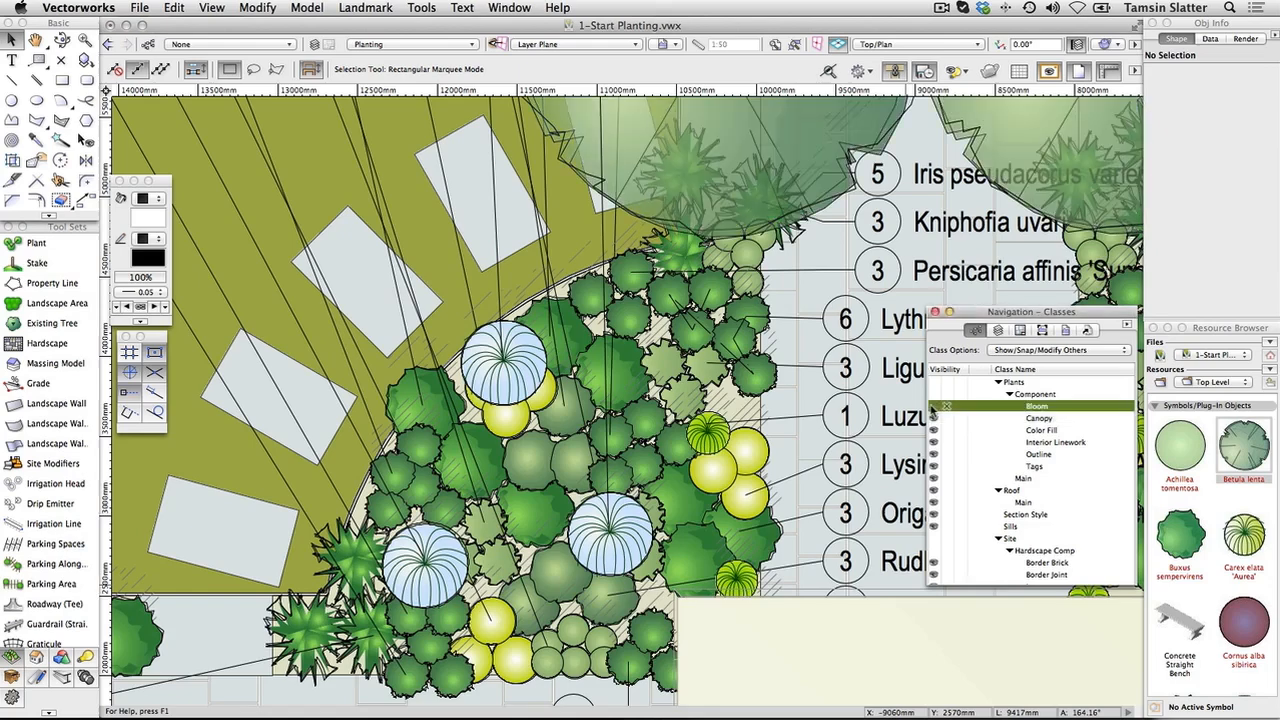
Hide the Outline class and give the tagged-3 plants Two Sketch Outlines
left_click(931, 406)
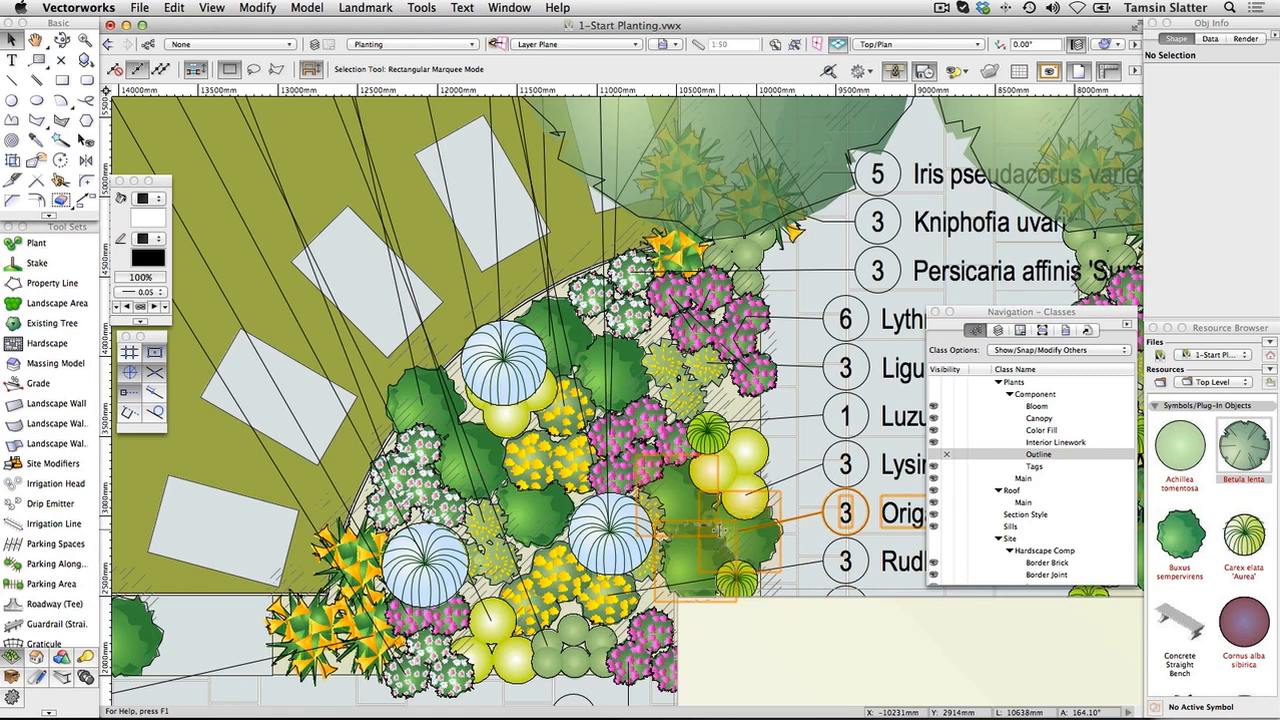
left_click(690, 520)
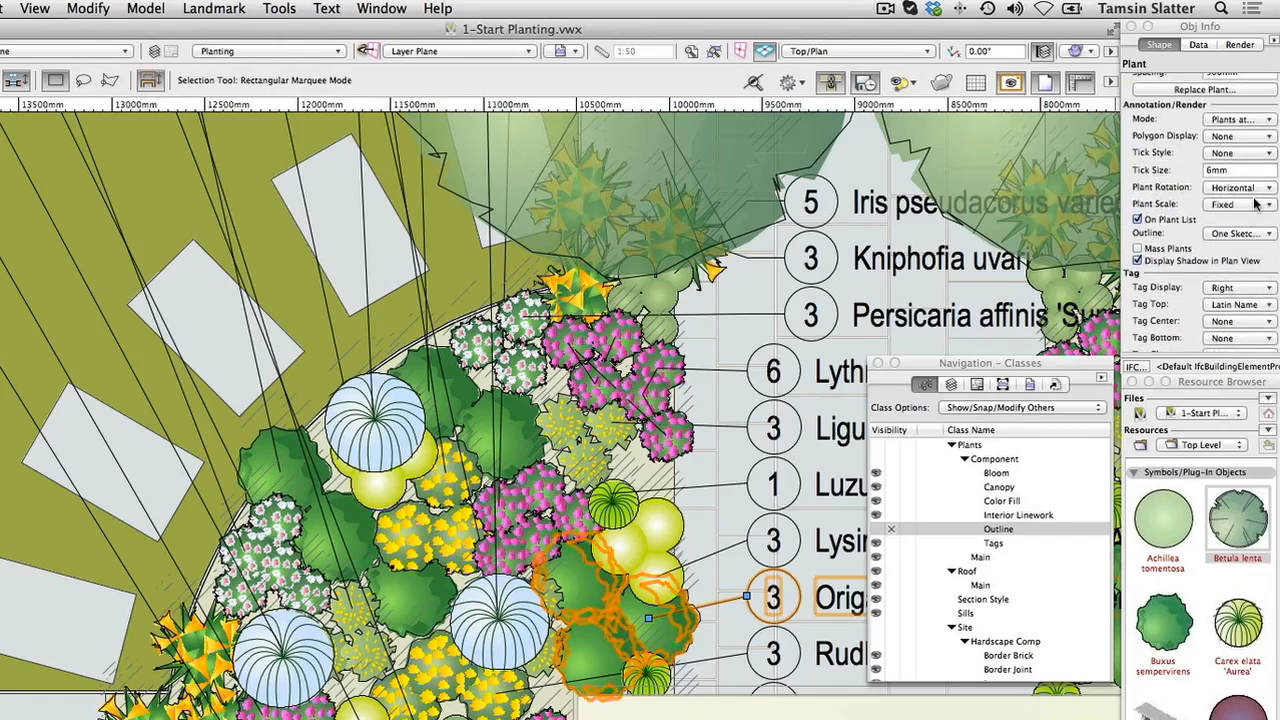
left_click(1240, 233)
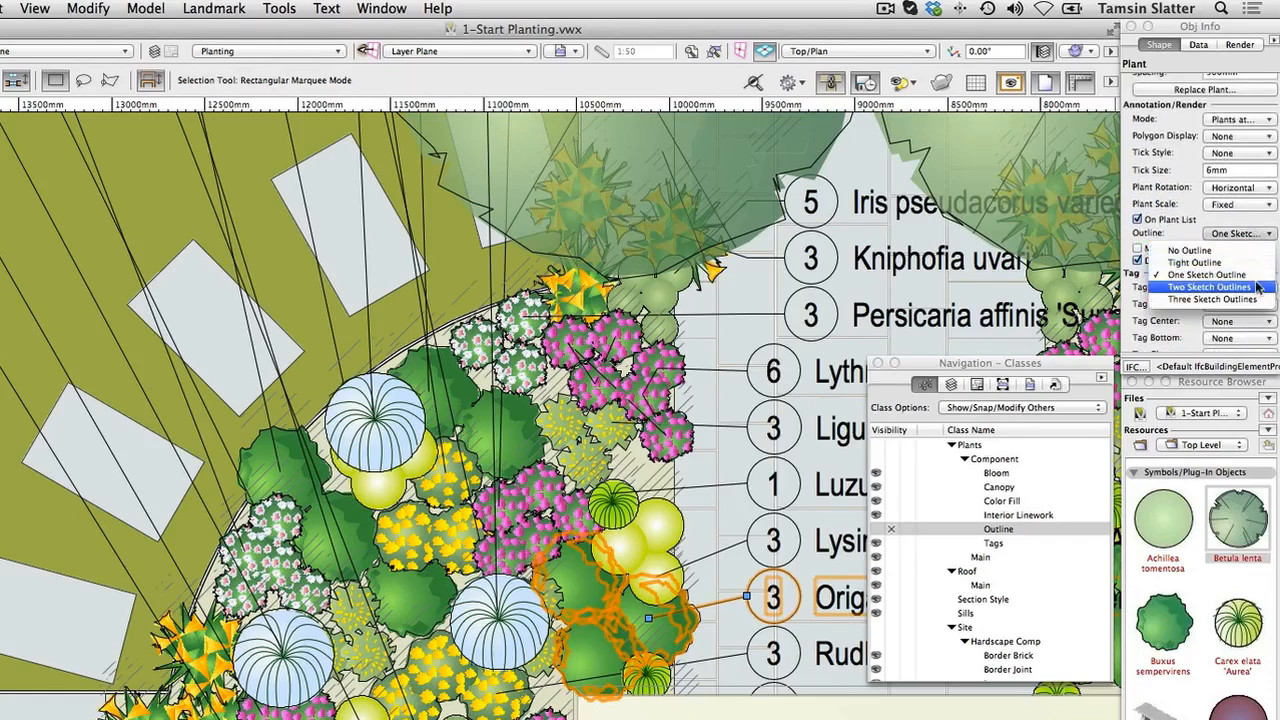
left_click(1210, 287)
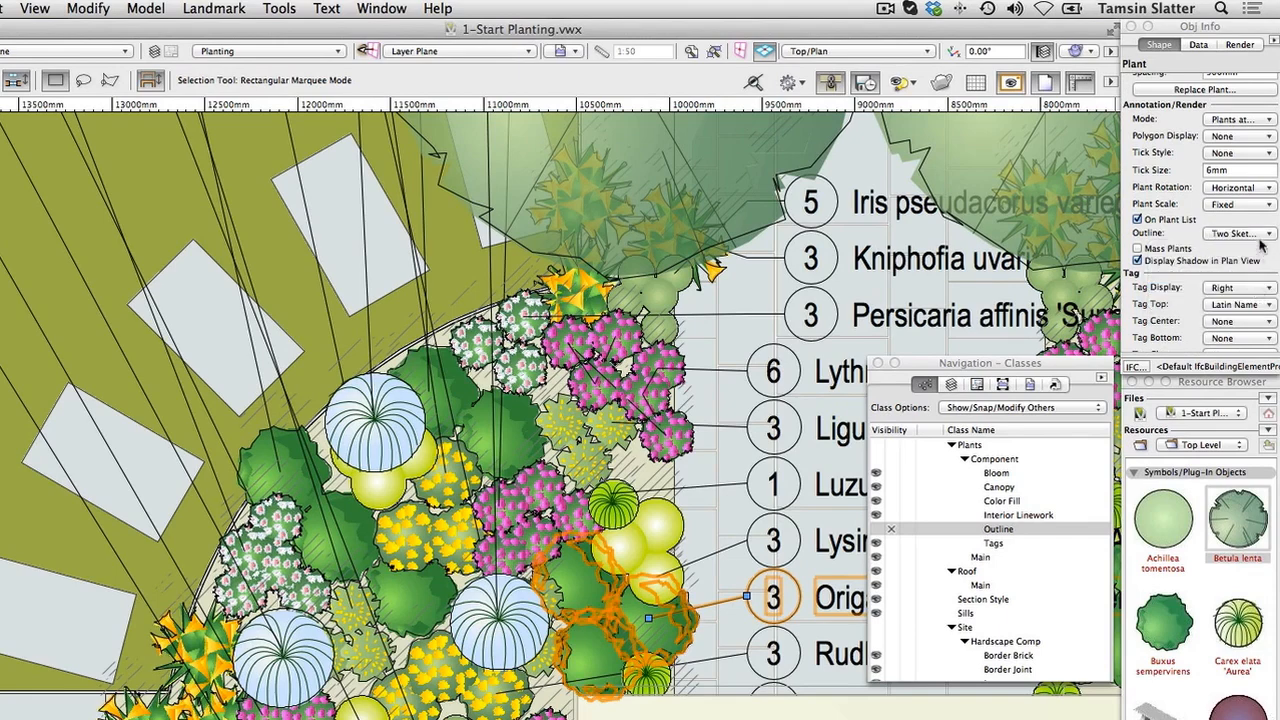
left_click(1240, 233)
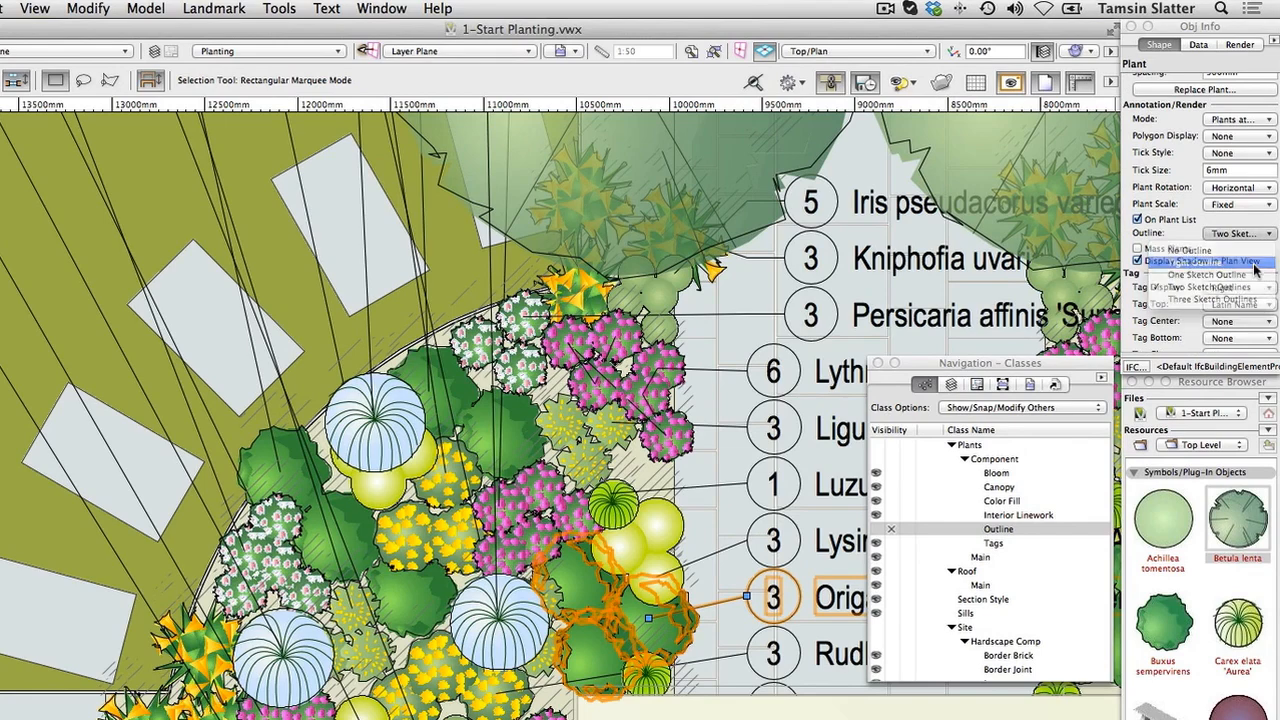
left_click(1238, 233)
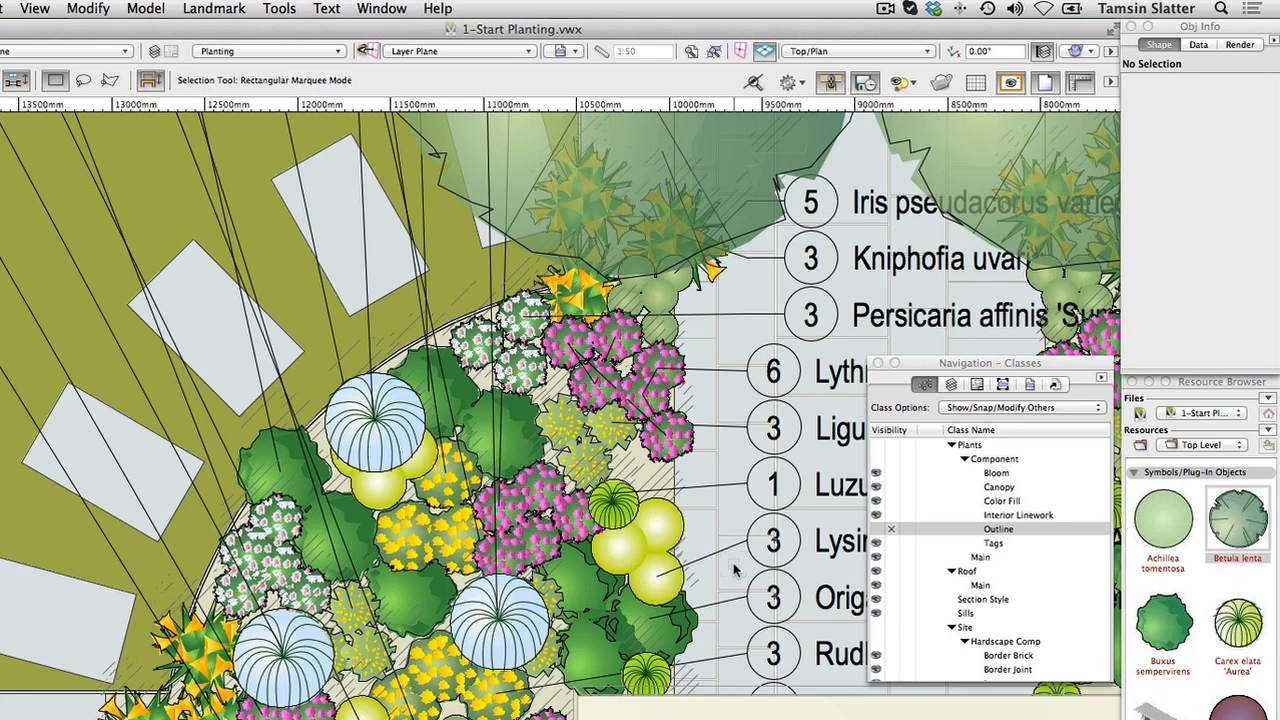
Select the yellow plant group tagged 3 and tick Mass Plants
left_click(650, 545)
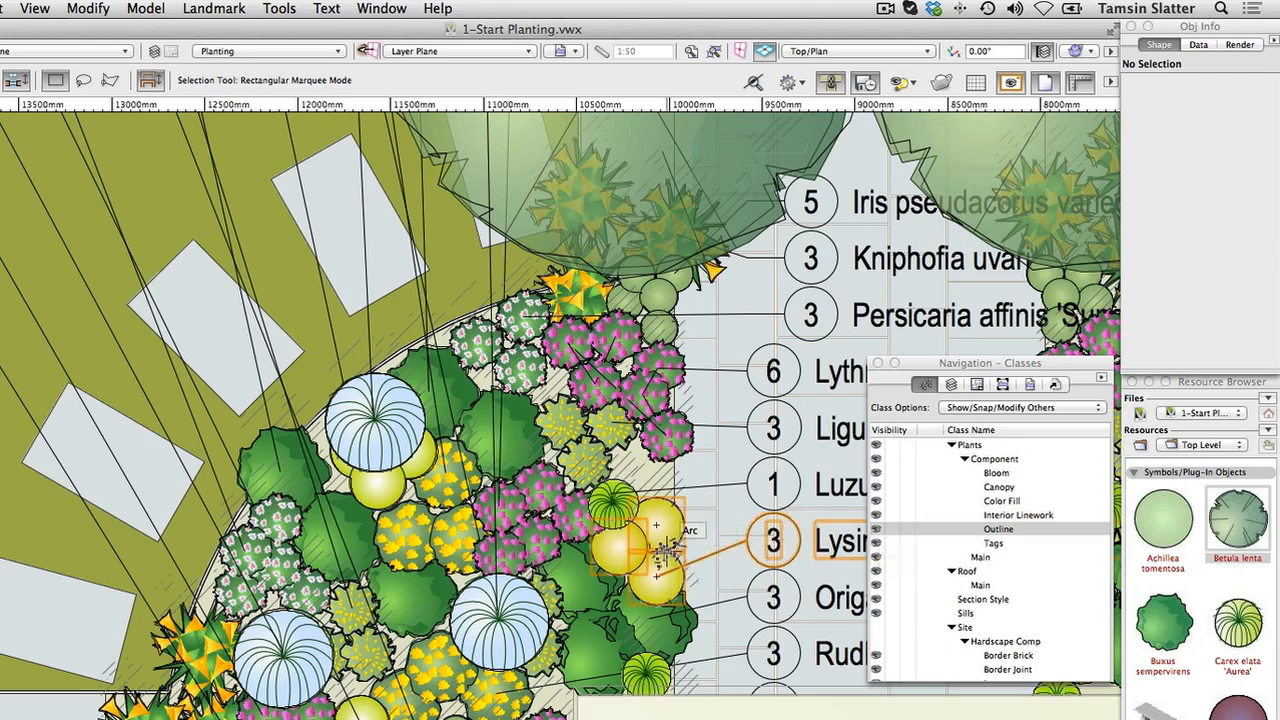
left_click(640, 545)
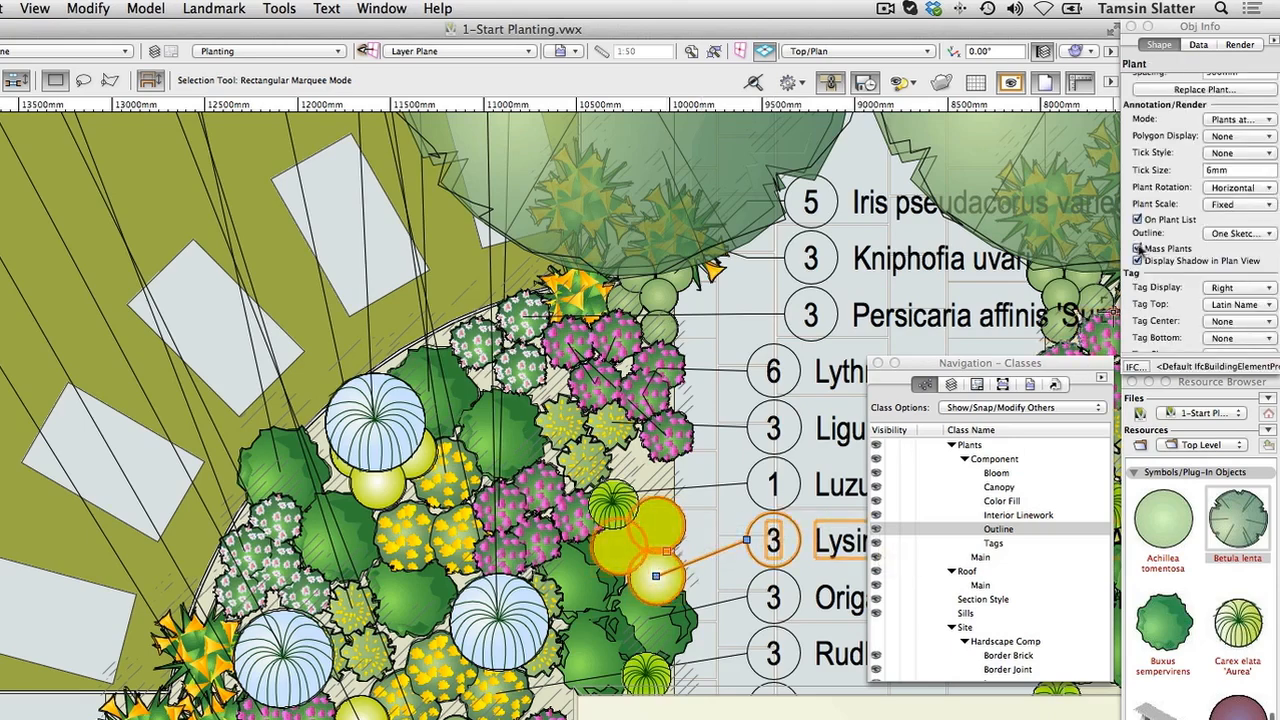
left_click(727, 462)
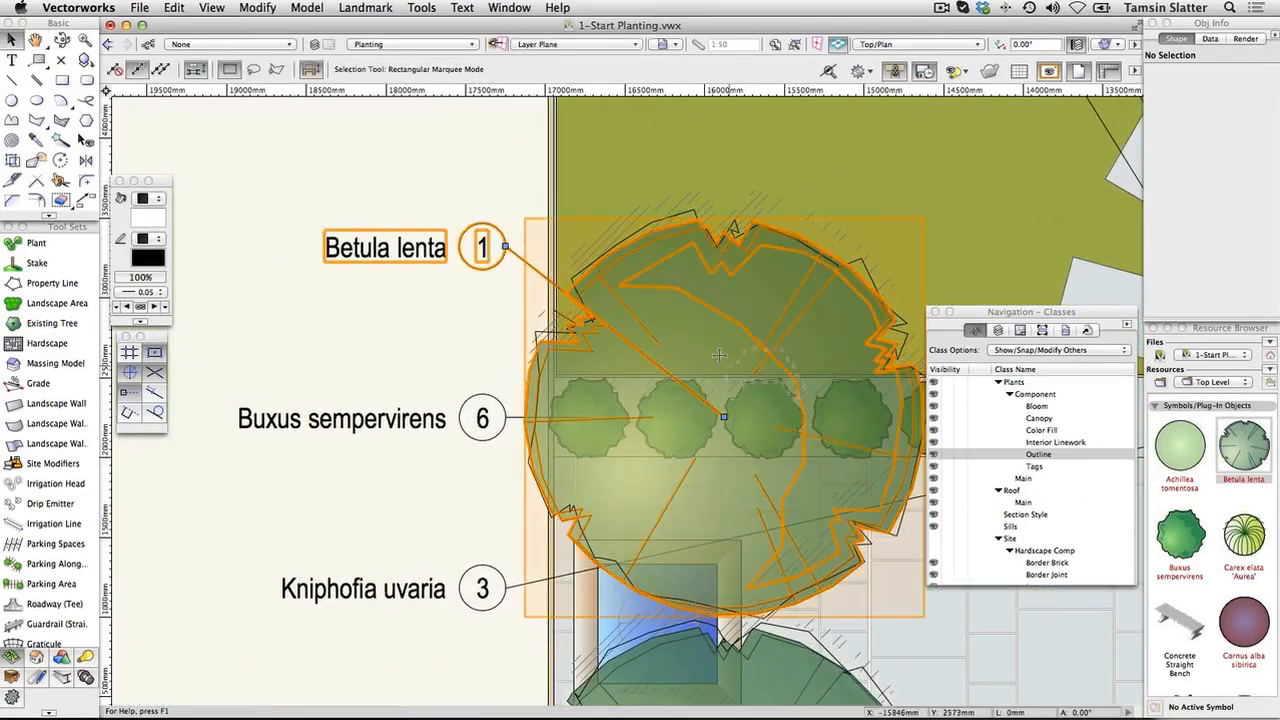
Select the Betula lenta tree and open Document Preferences
left_click(720, 355)
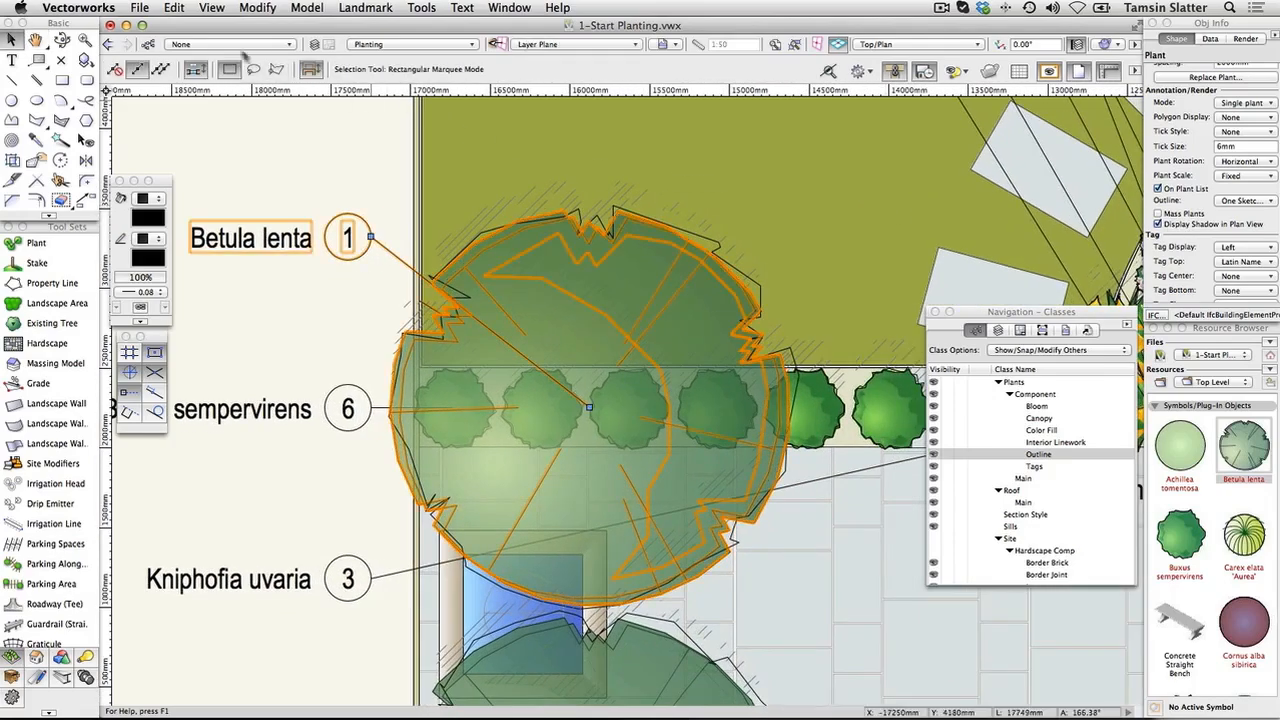
left_click(139, 8)
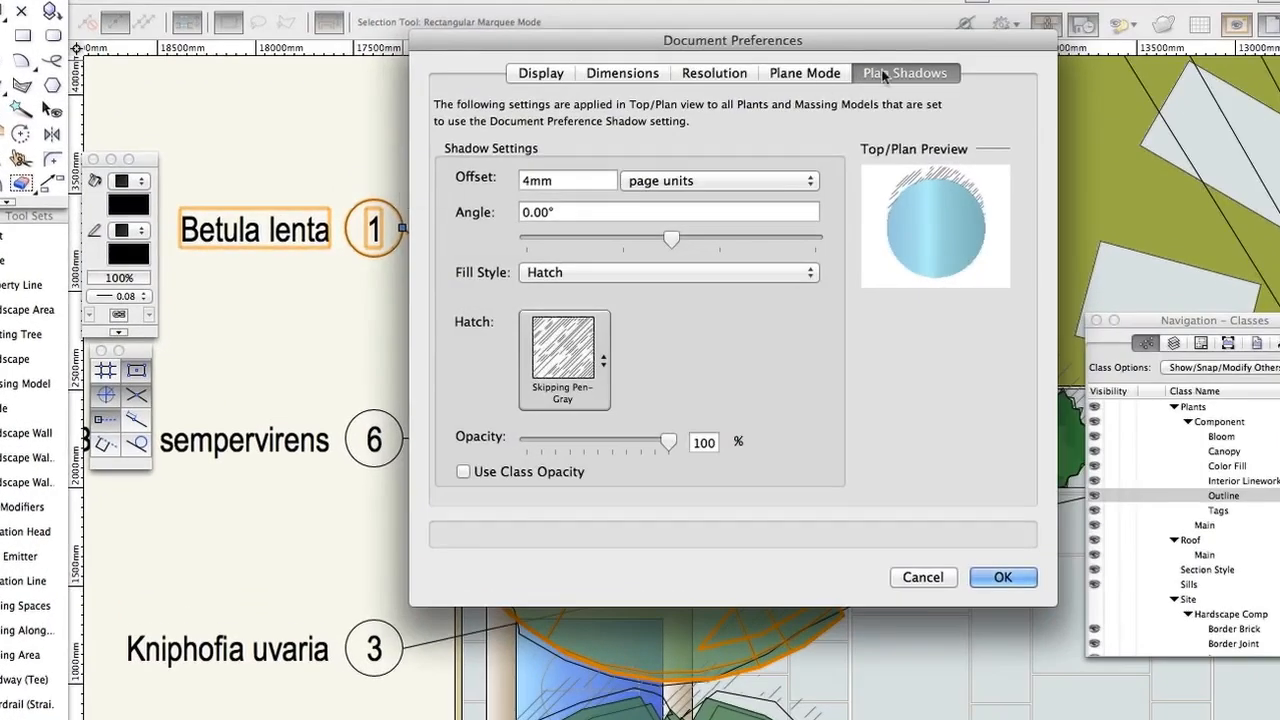
Set the plan shadow offset to 0.2 times object height at a 45° angle
left_click(567, 180)
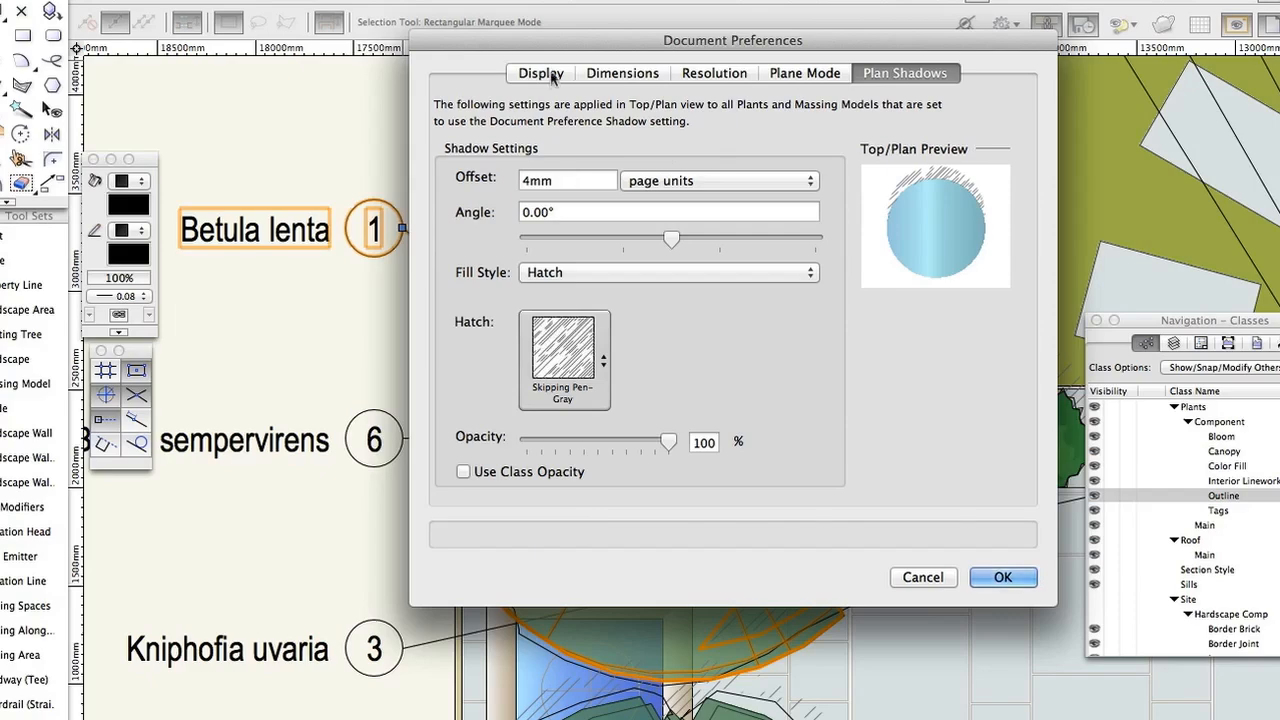
left_click_drag(732, 40, 462, 279)
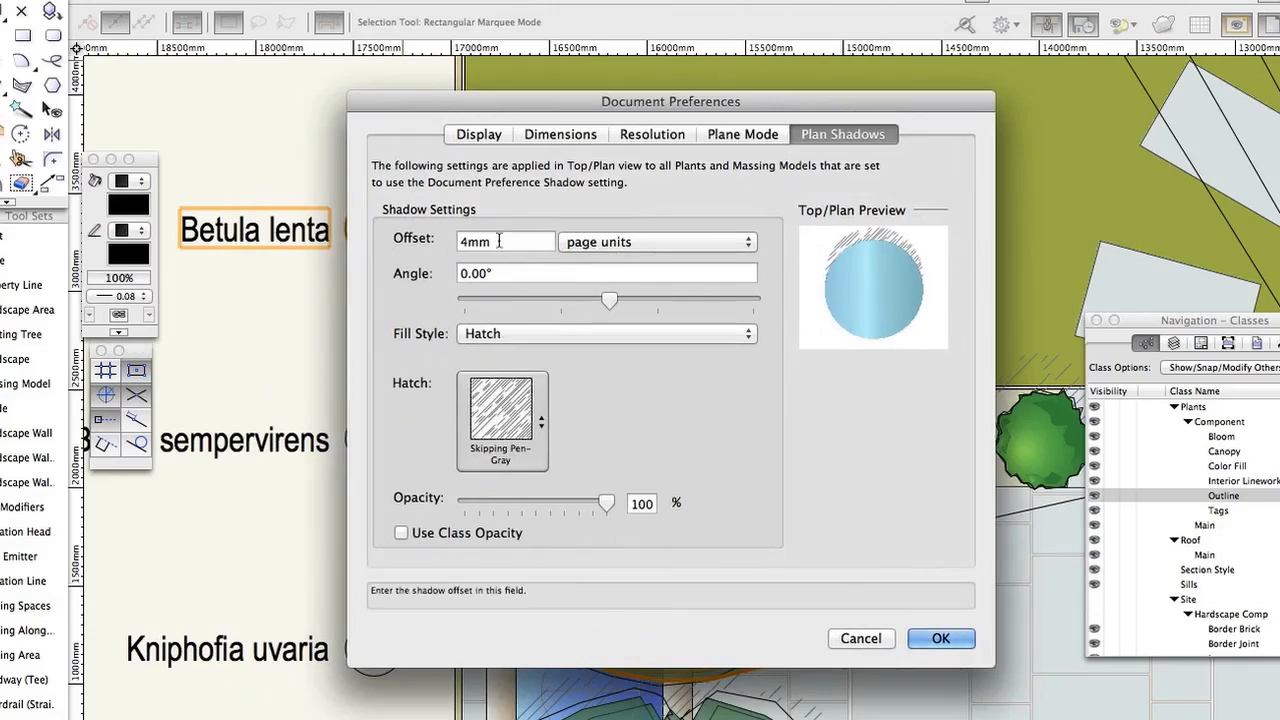
type("0.2")
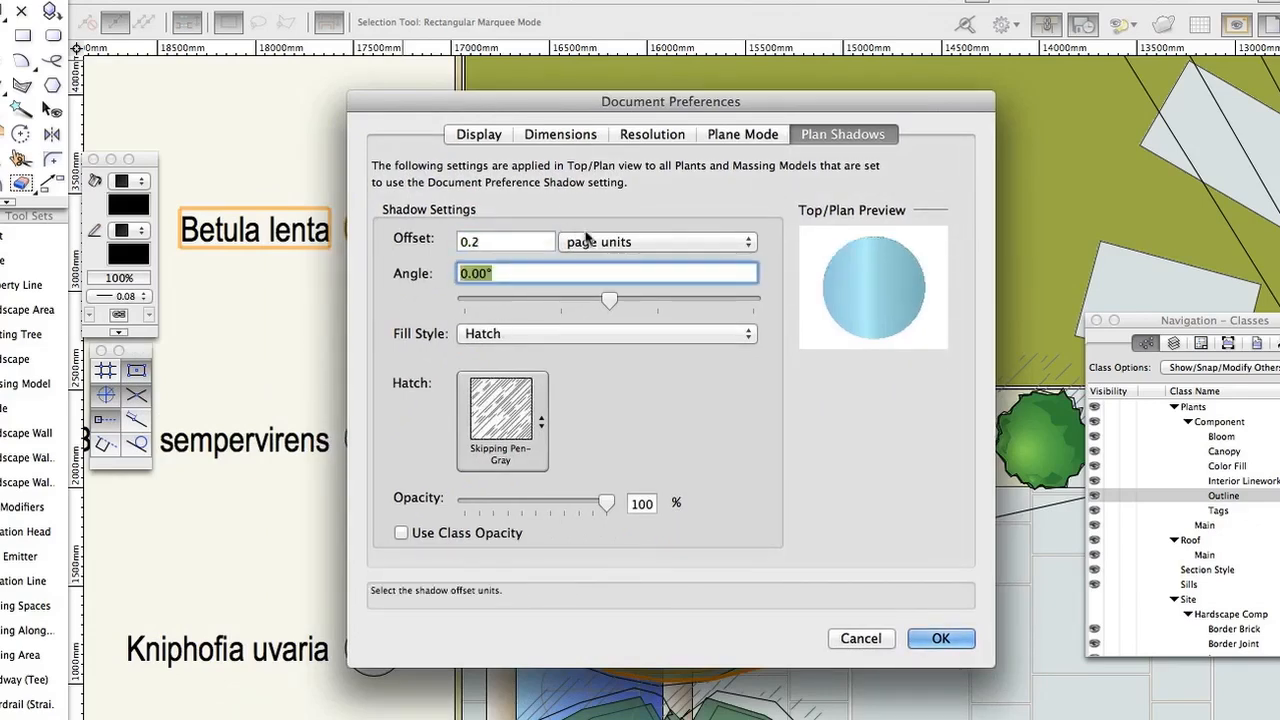
left_click(657, 241)
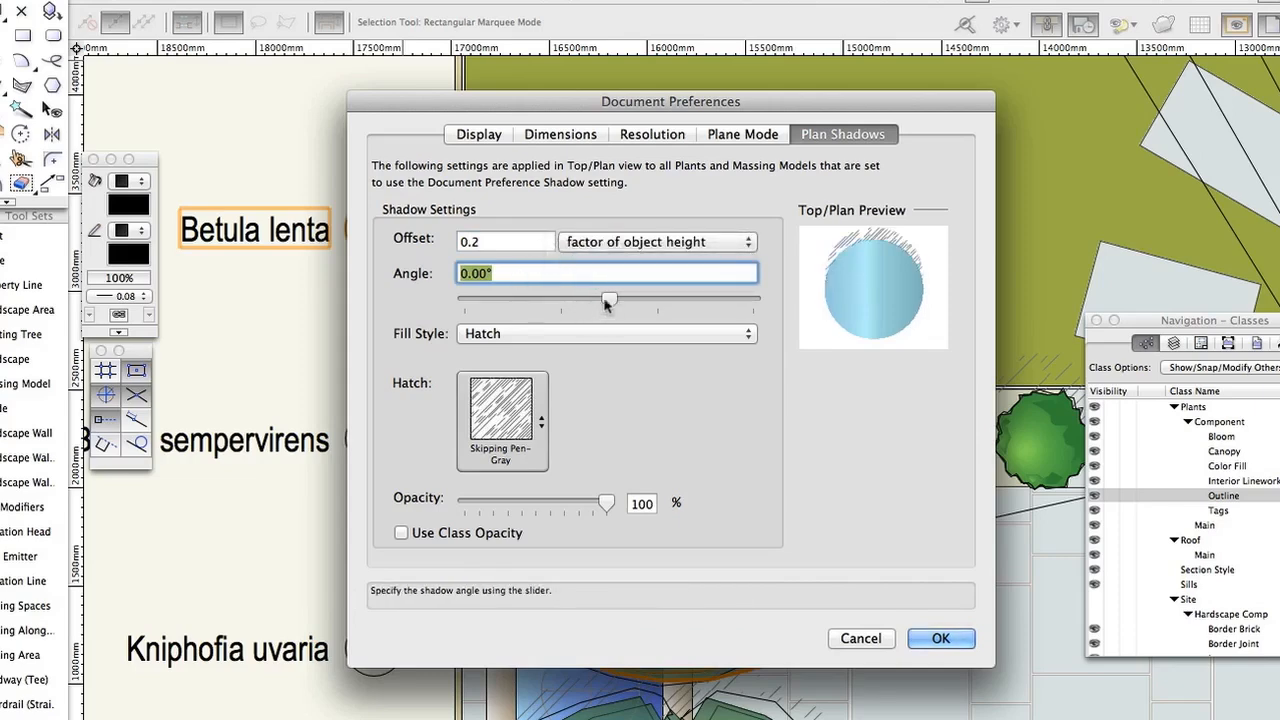
left_click_drag(609, 300, 627, 300)
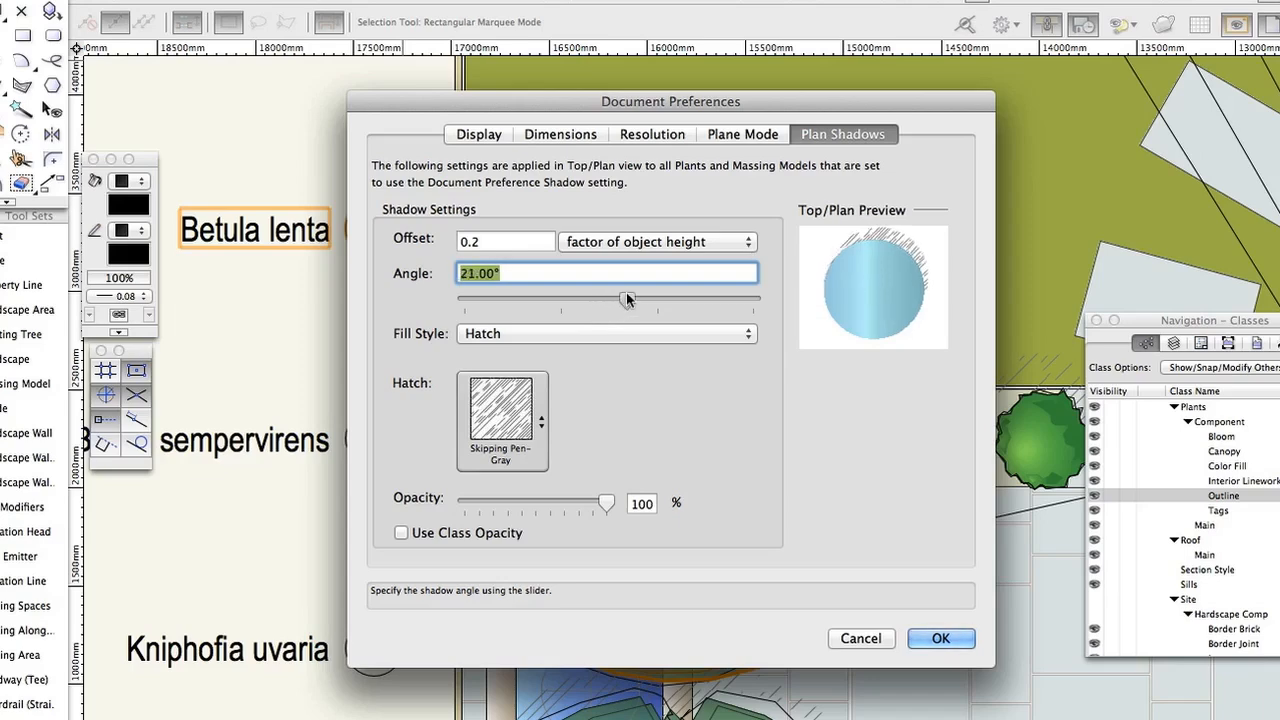
left_click_drag(627, 299, 647, 299)
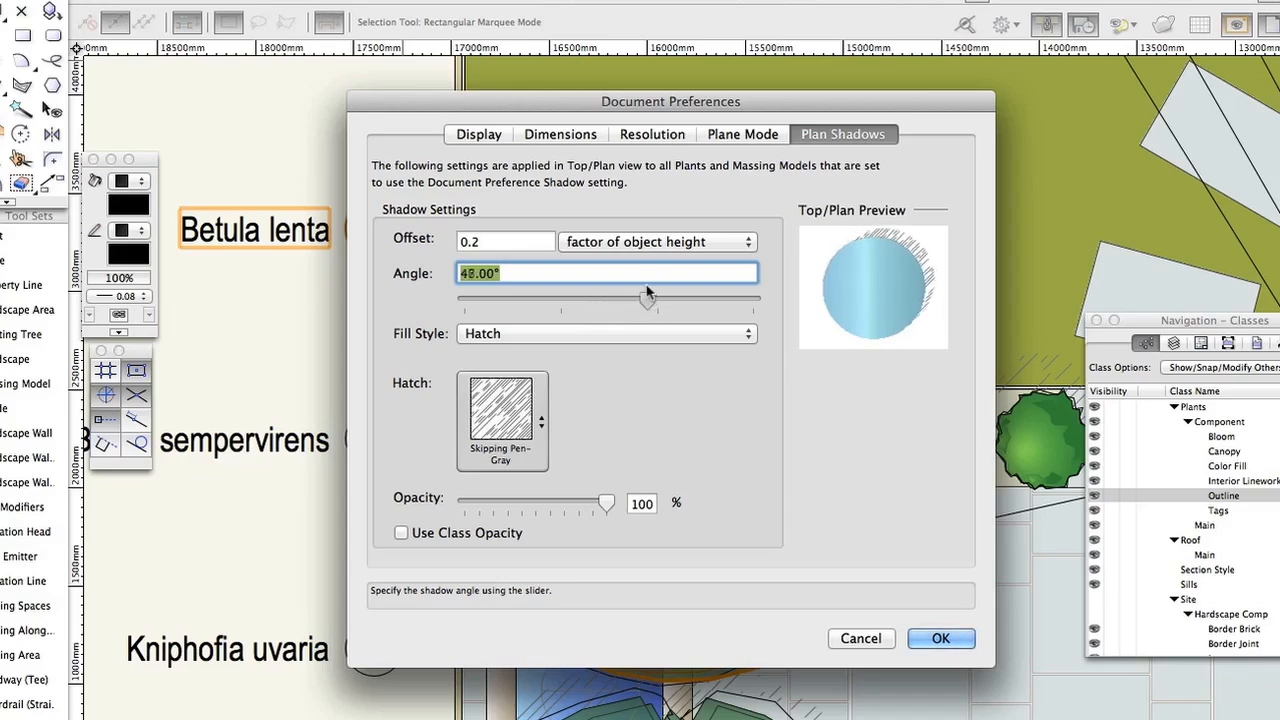
left_click_drag(660, 298, 645, 298)
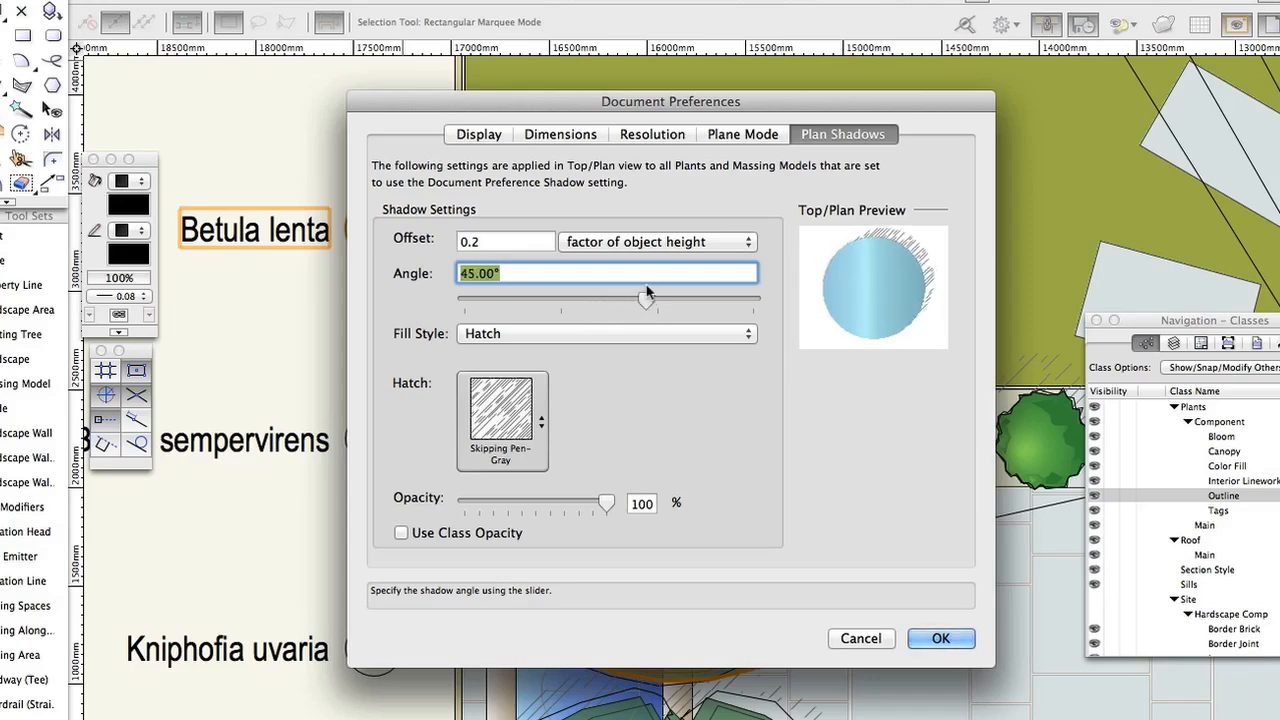
Make the shadow fill solid Cool Gray 35% and select the opacity value
left_click(606, 333)
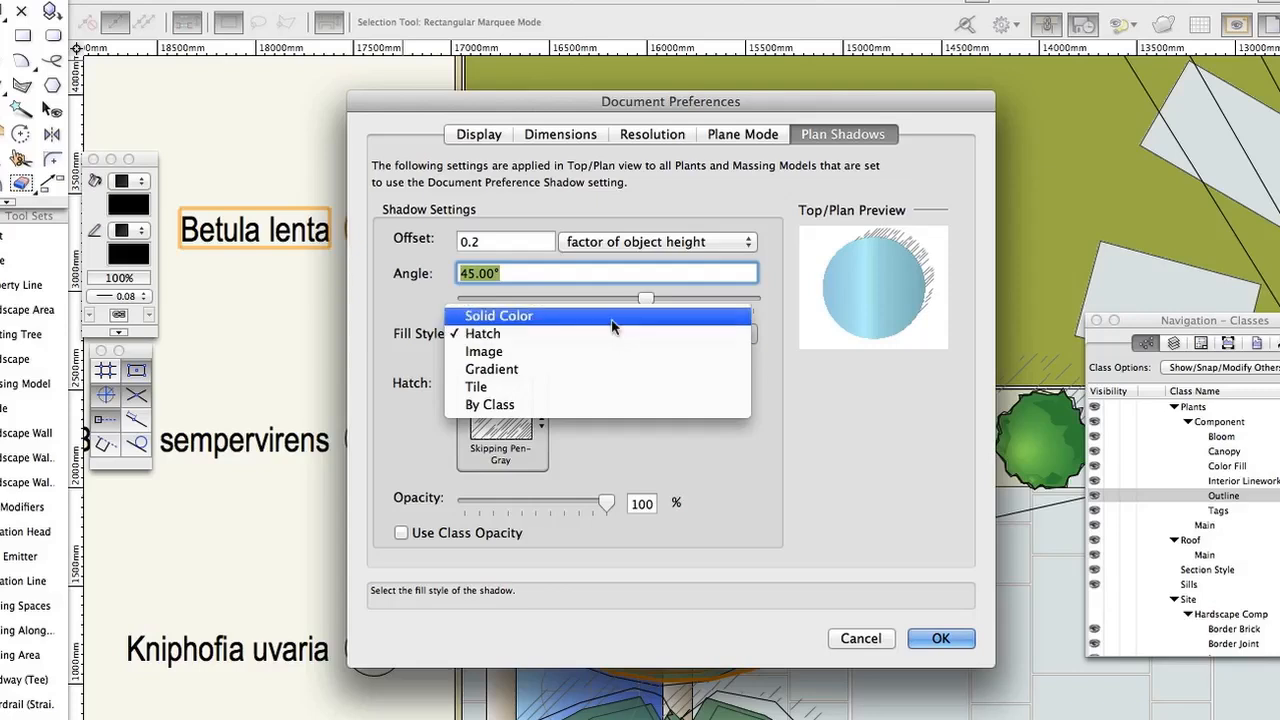
left_click(499, 315)
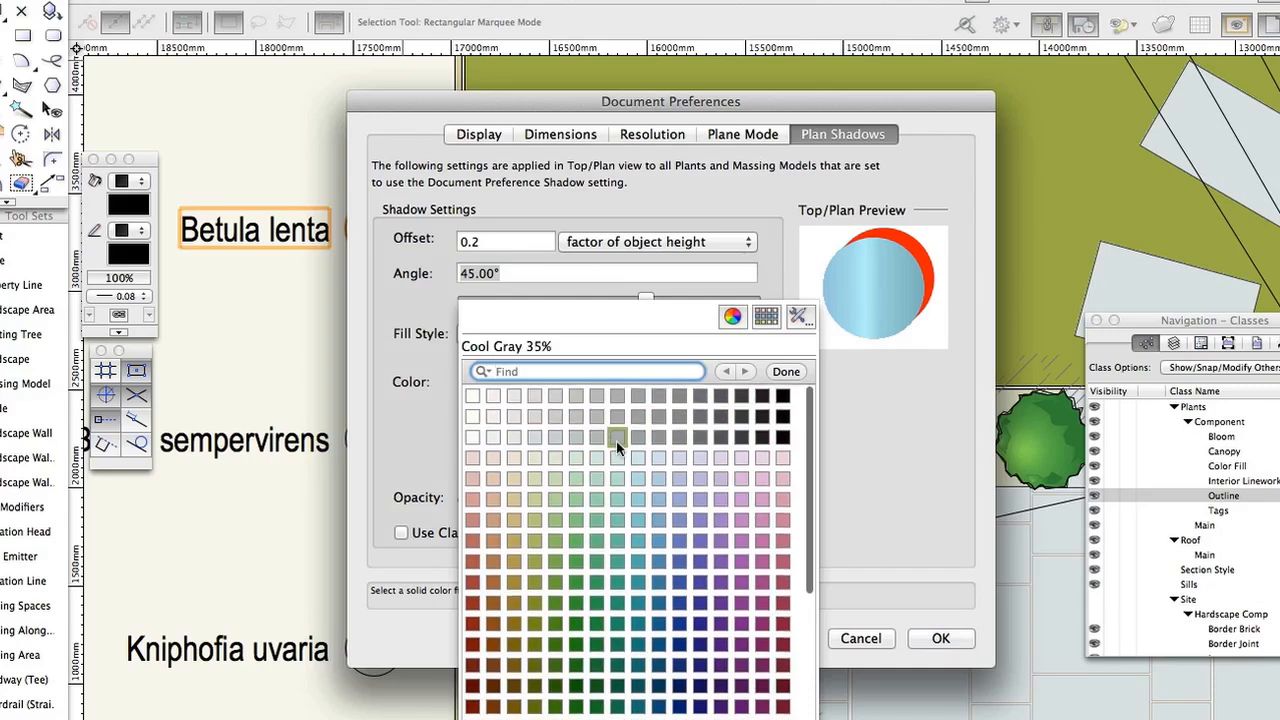
left_click(617, 437)
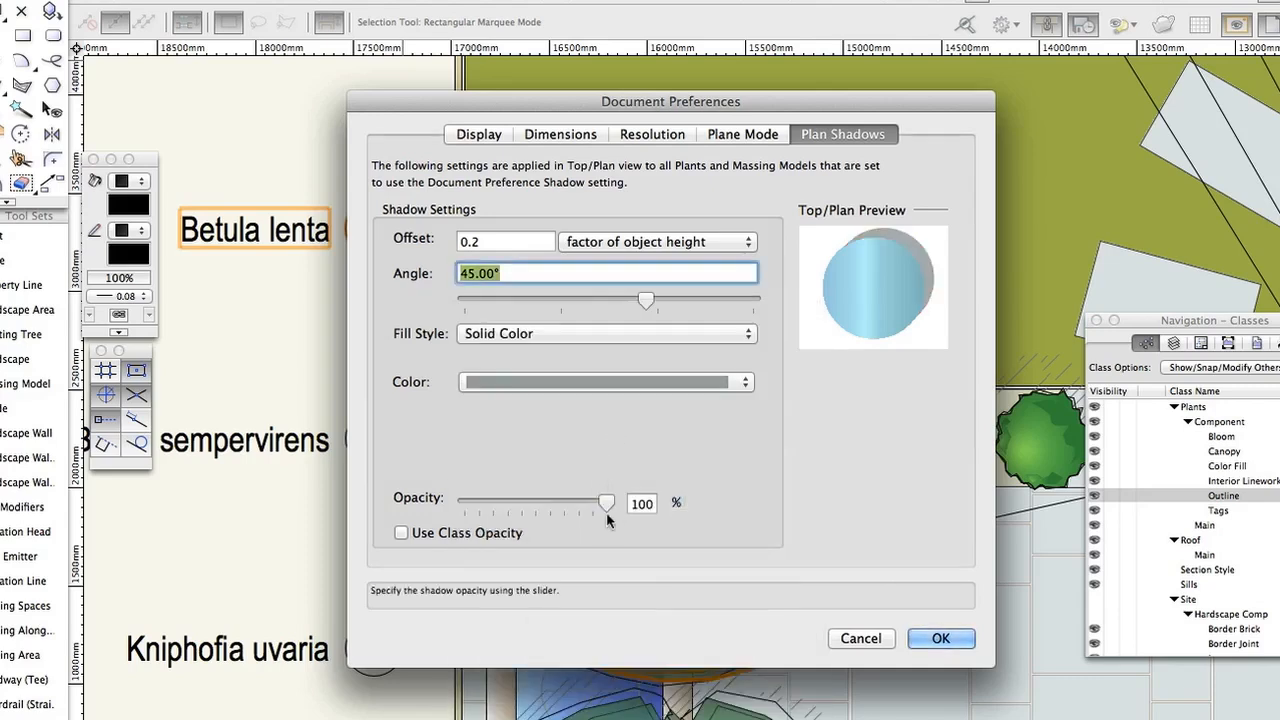
left_click(641, 503)
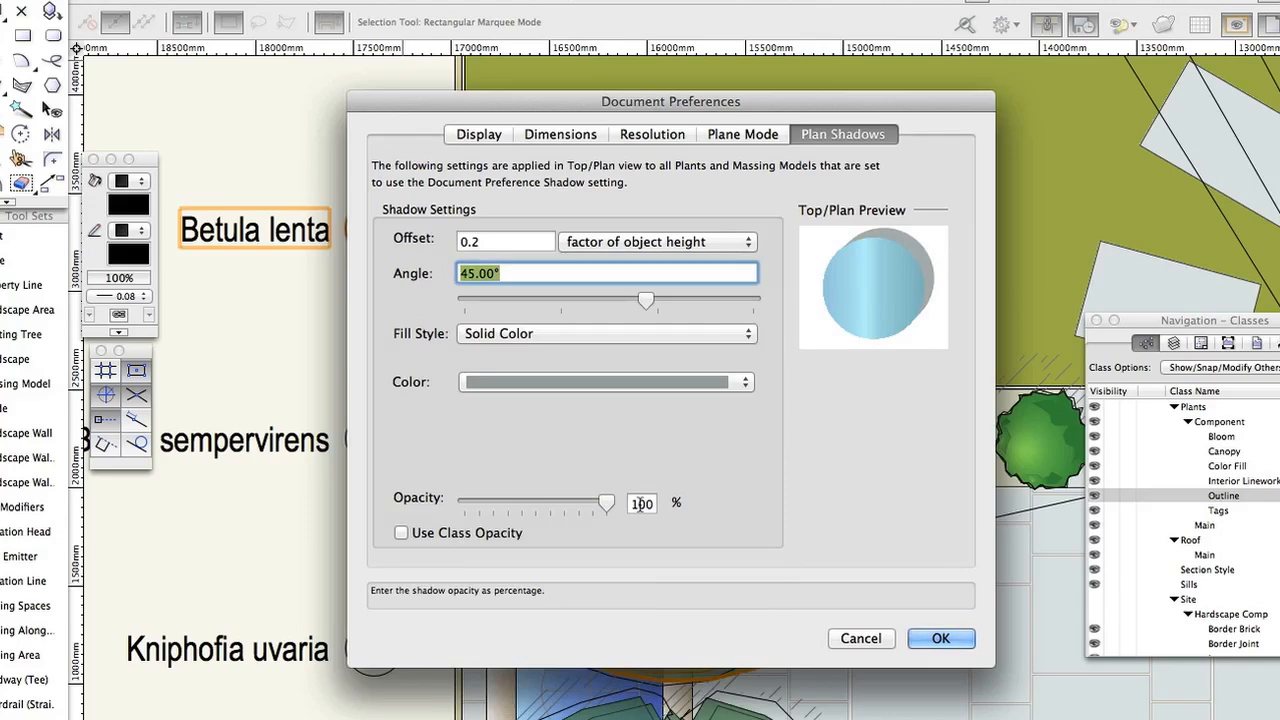
left_click(641, 503)
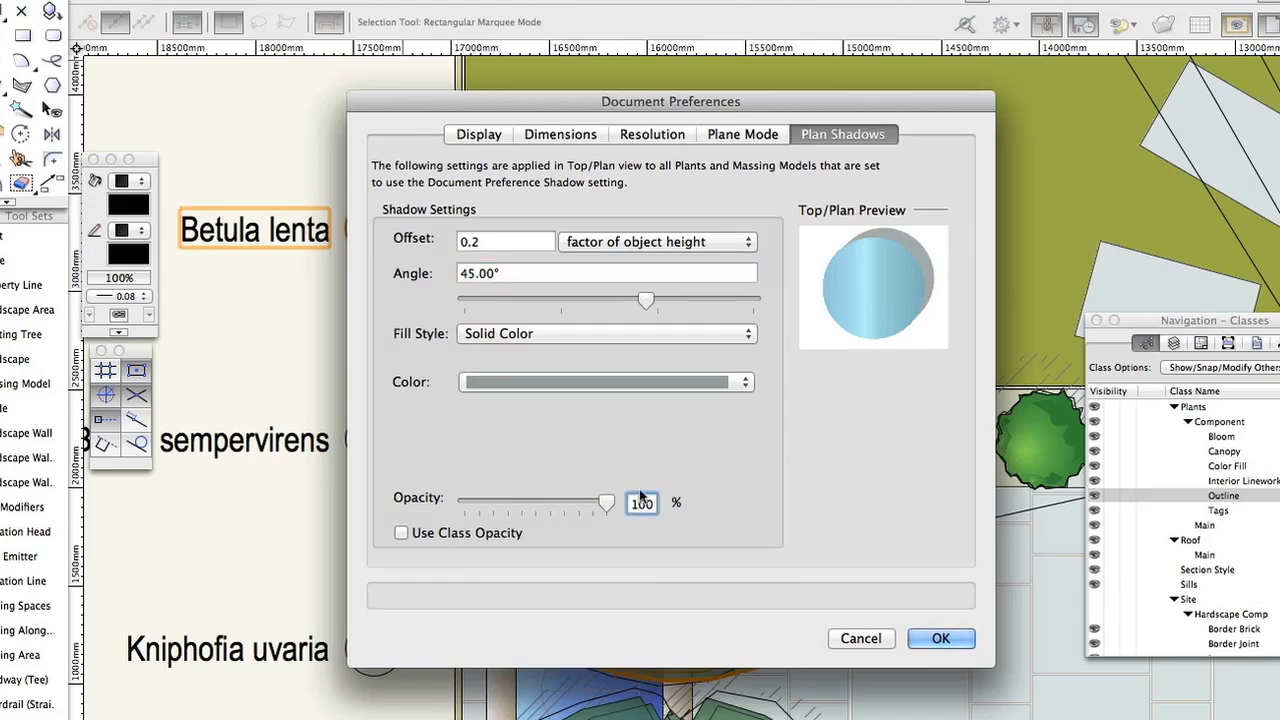
left_click(641, 503)
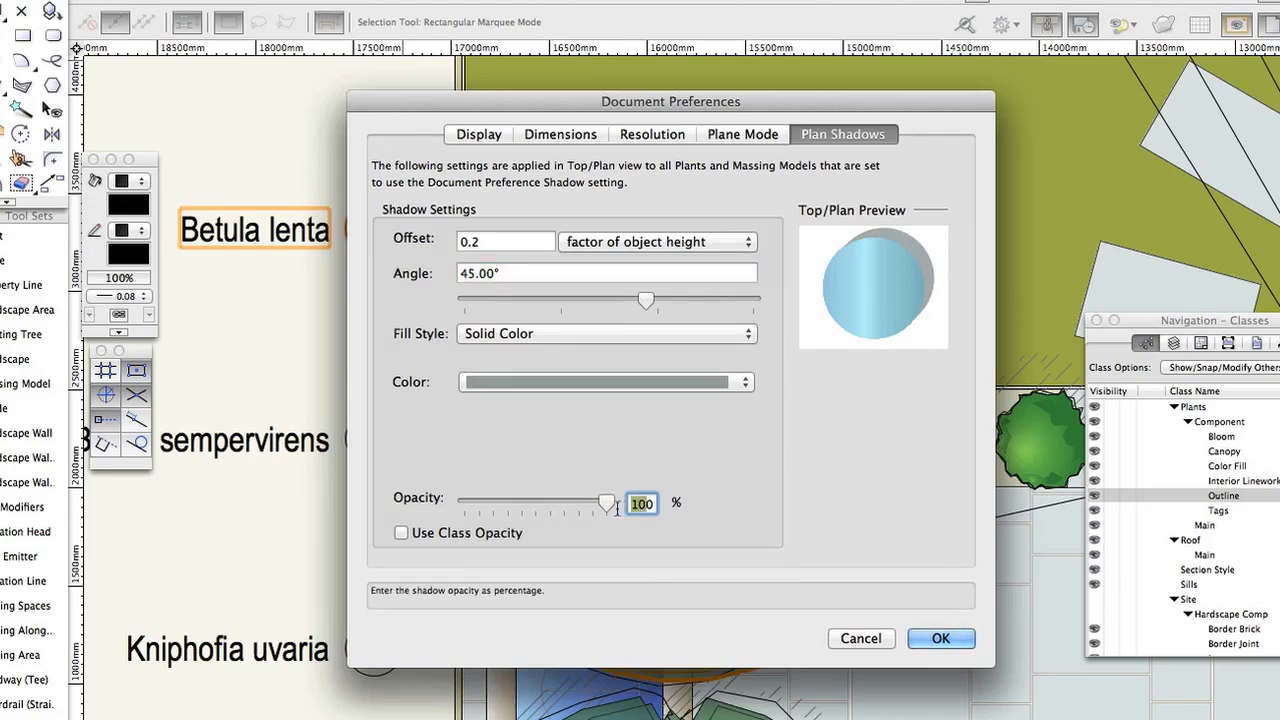
Lower the shadow opacity to 50% and apply the preferences
left_click_drag(607, 503, 535, 503)
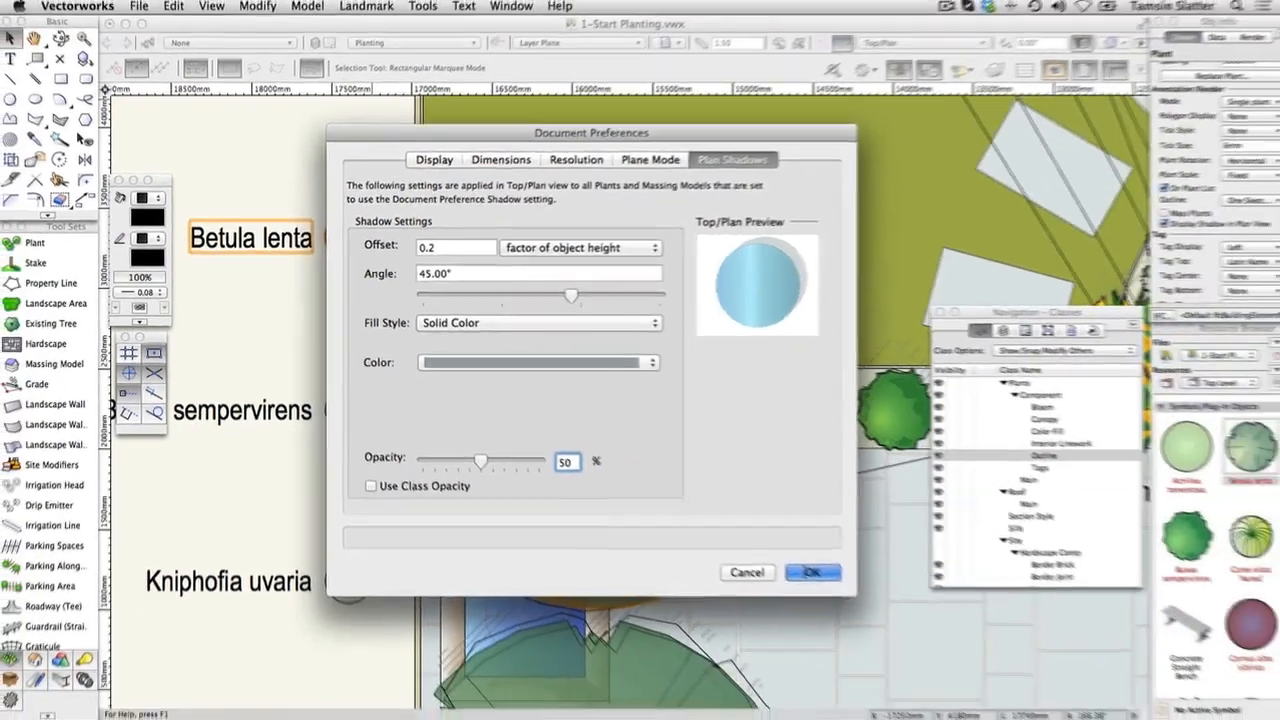
left_click(812, 572)
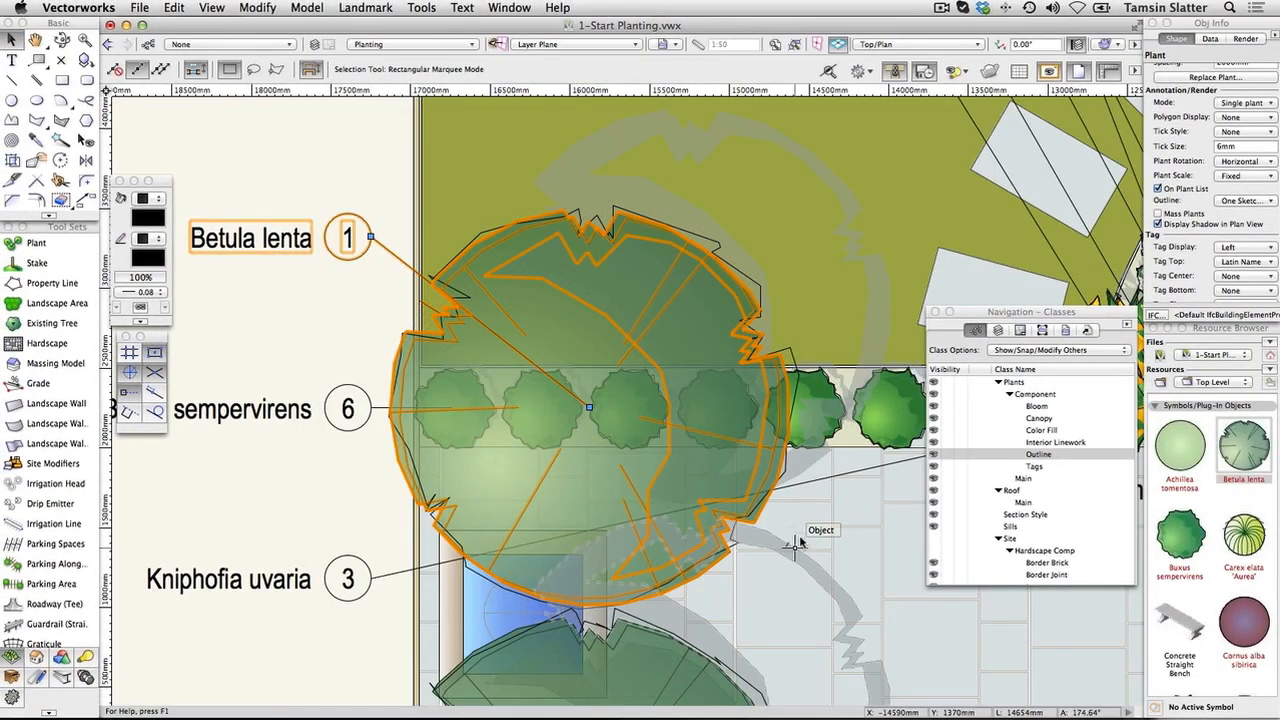